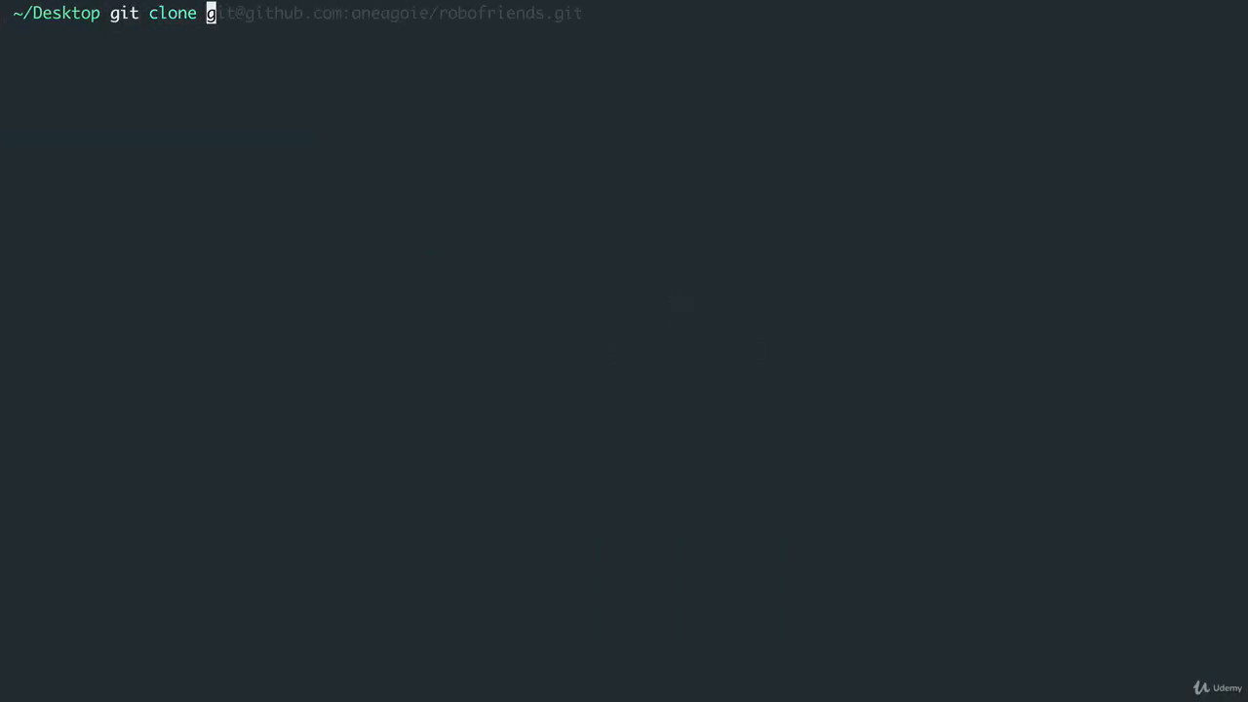
Step: Clone the robofriends repo via SSH, cd into robofriends, and begin the sublime command
key(Return)
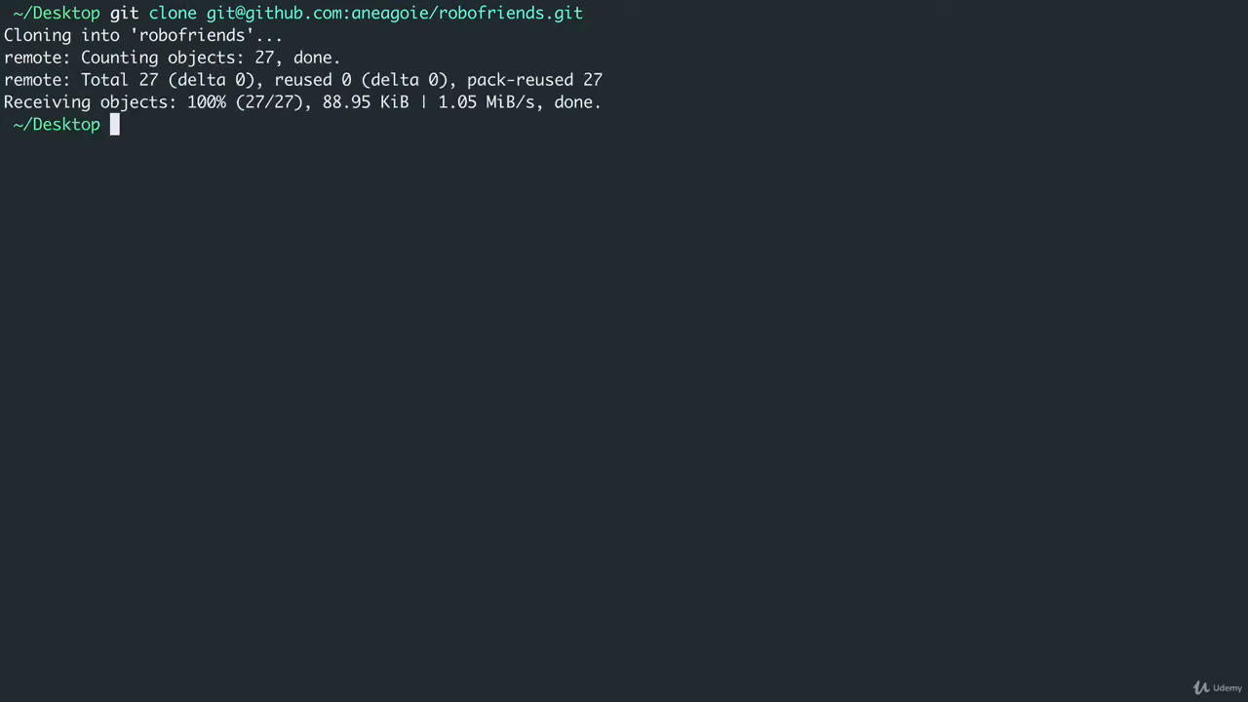
text(cd rob)
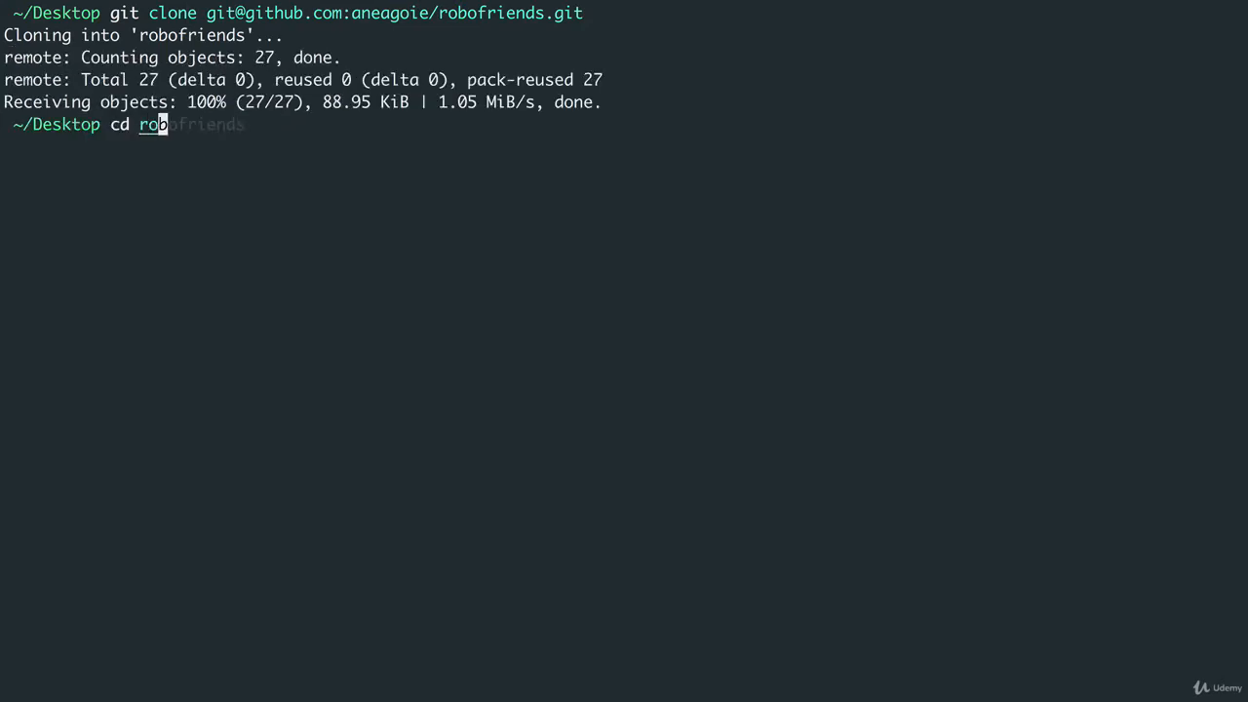
key(Return)
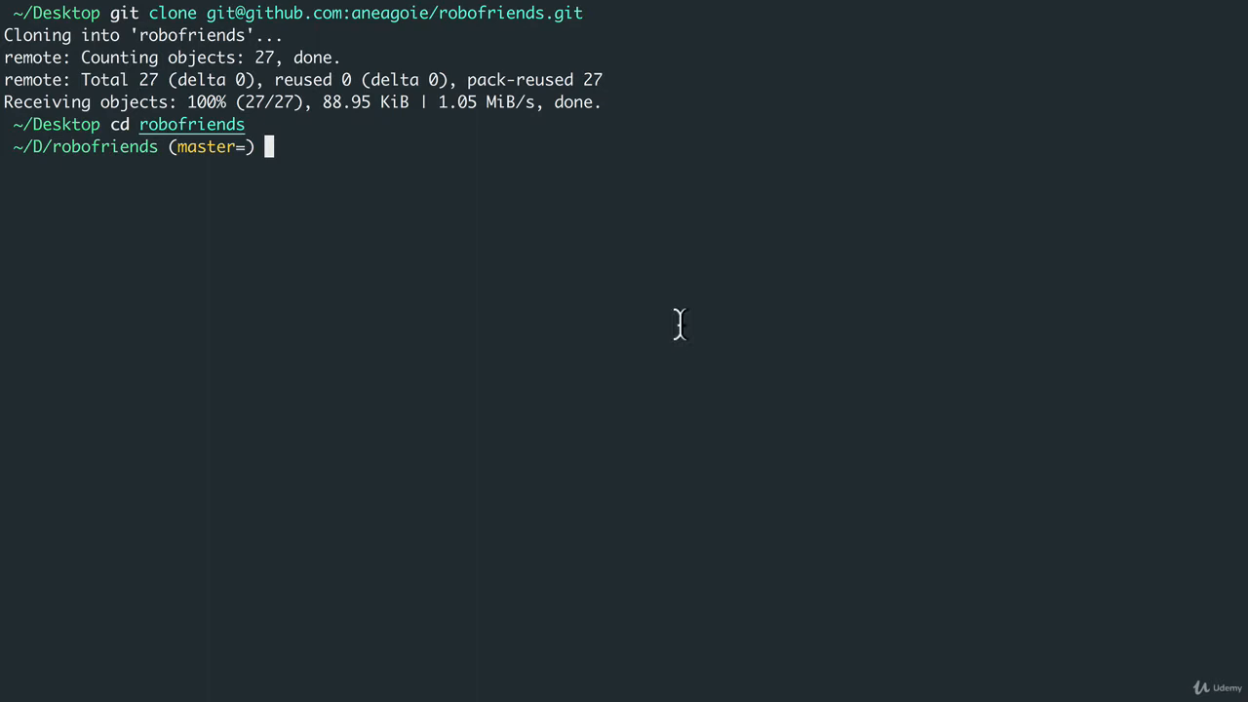
text(sublime)
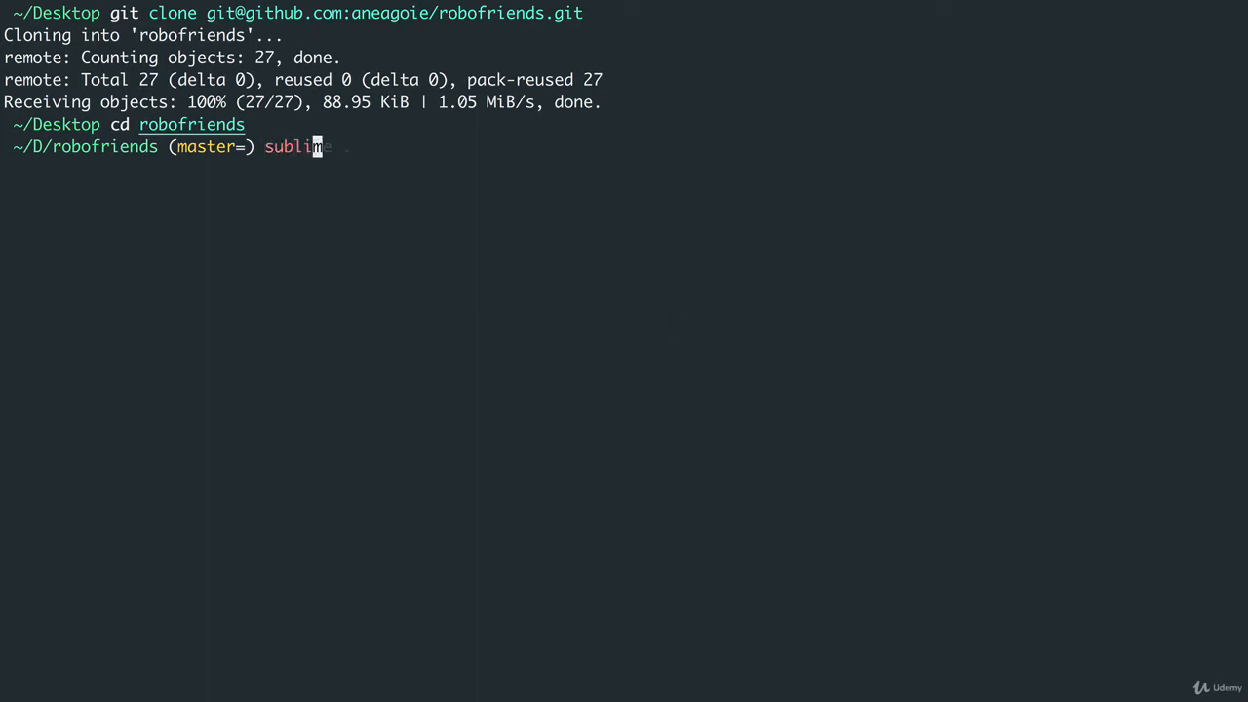
Step: Open the robofriends folder with 'sublime .' and show the Sublime Text & iTerm2 space
key(Return)
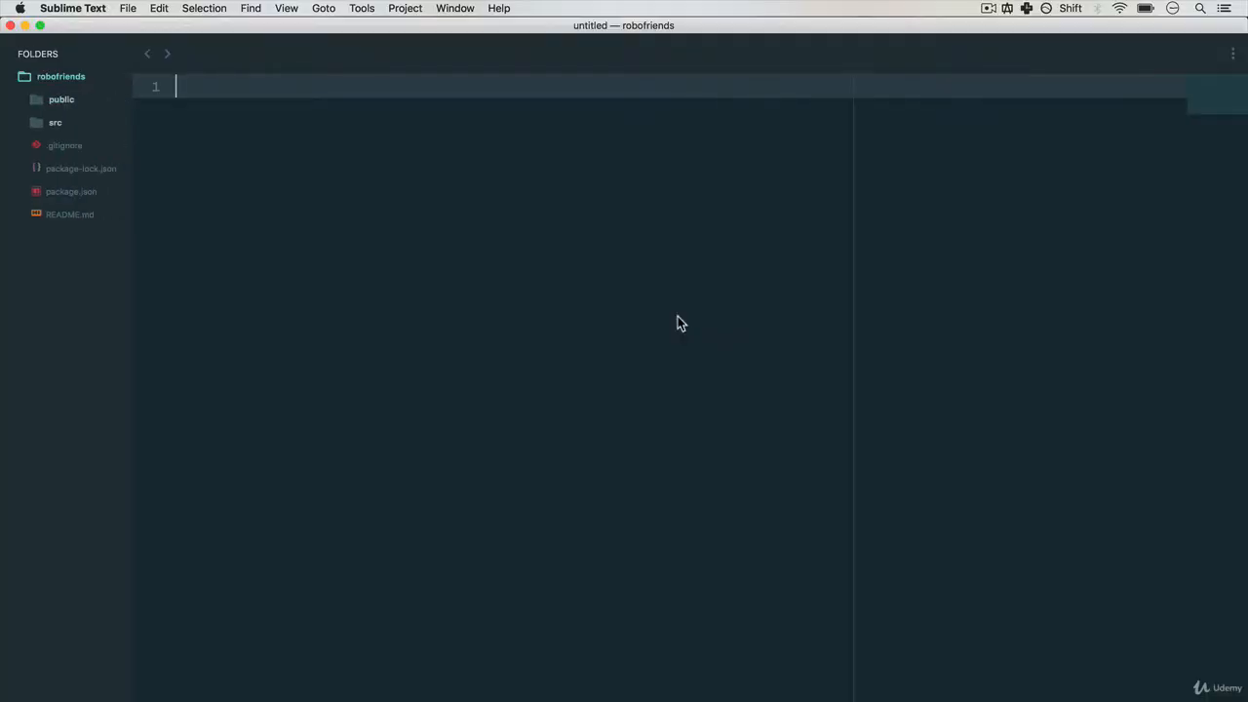
mouse_move(41, 26)
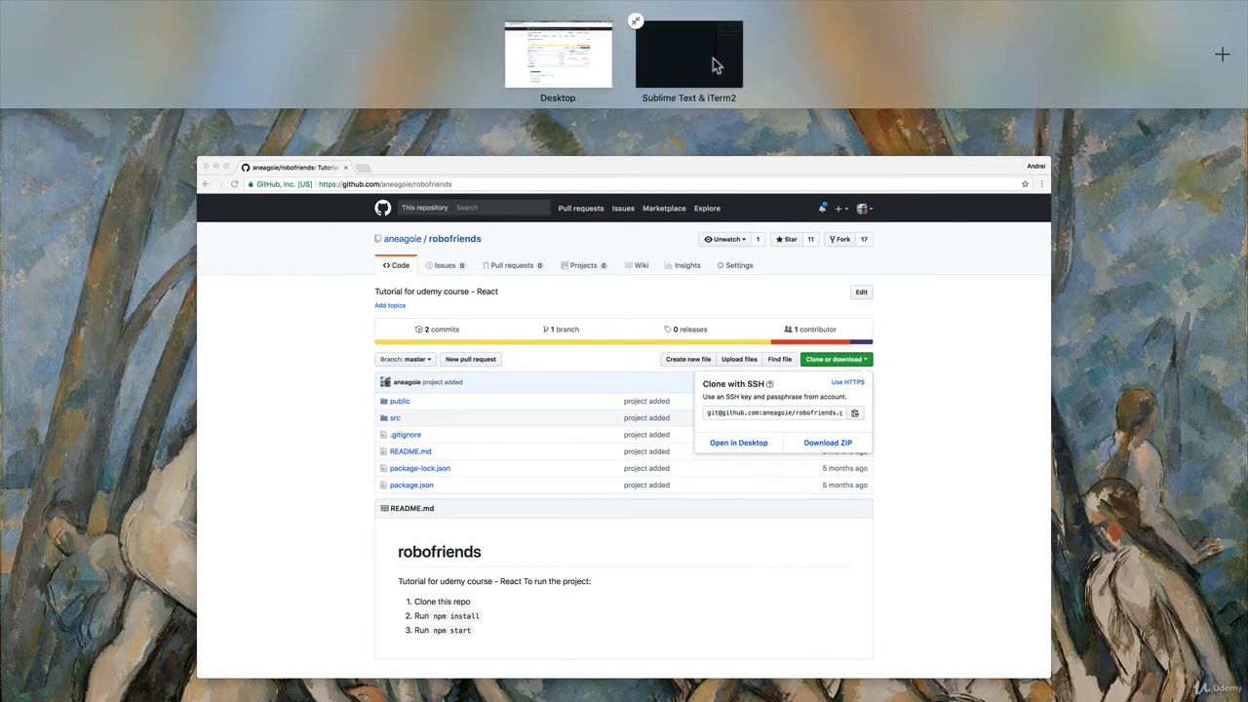
click(689, 53)
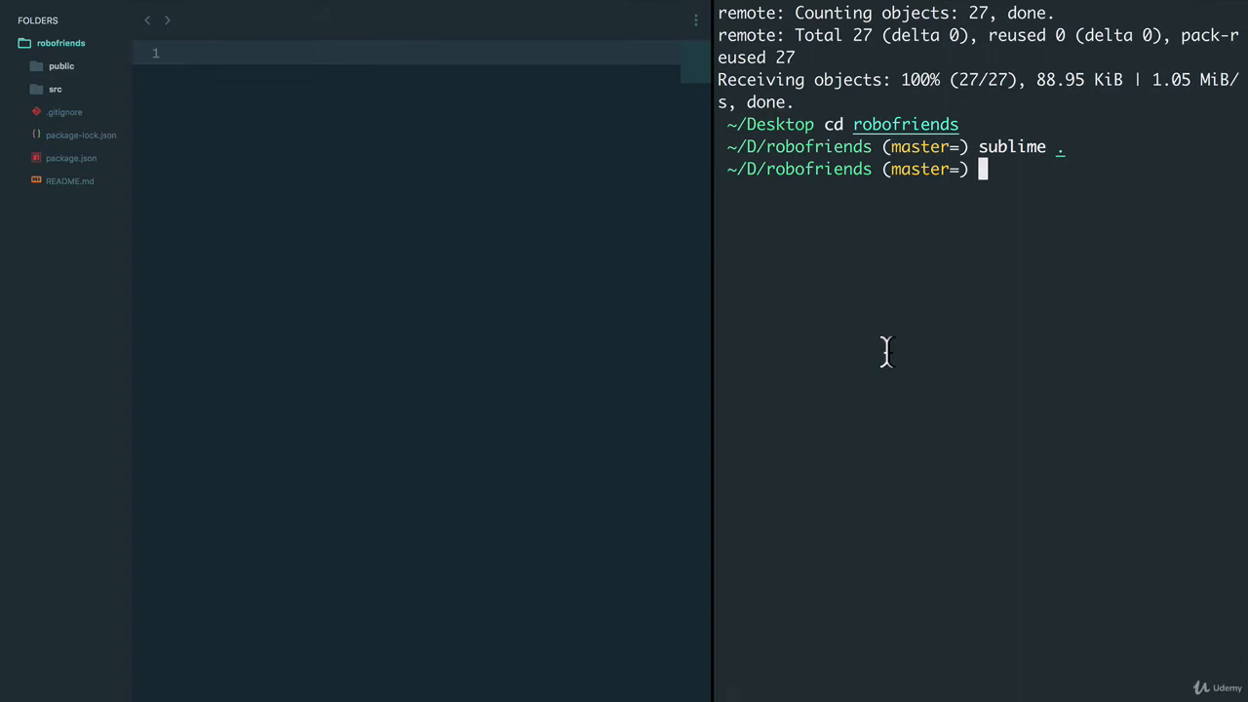
mouse_move(598, 273)
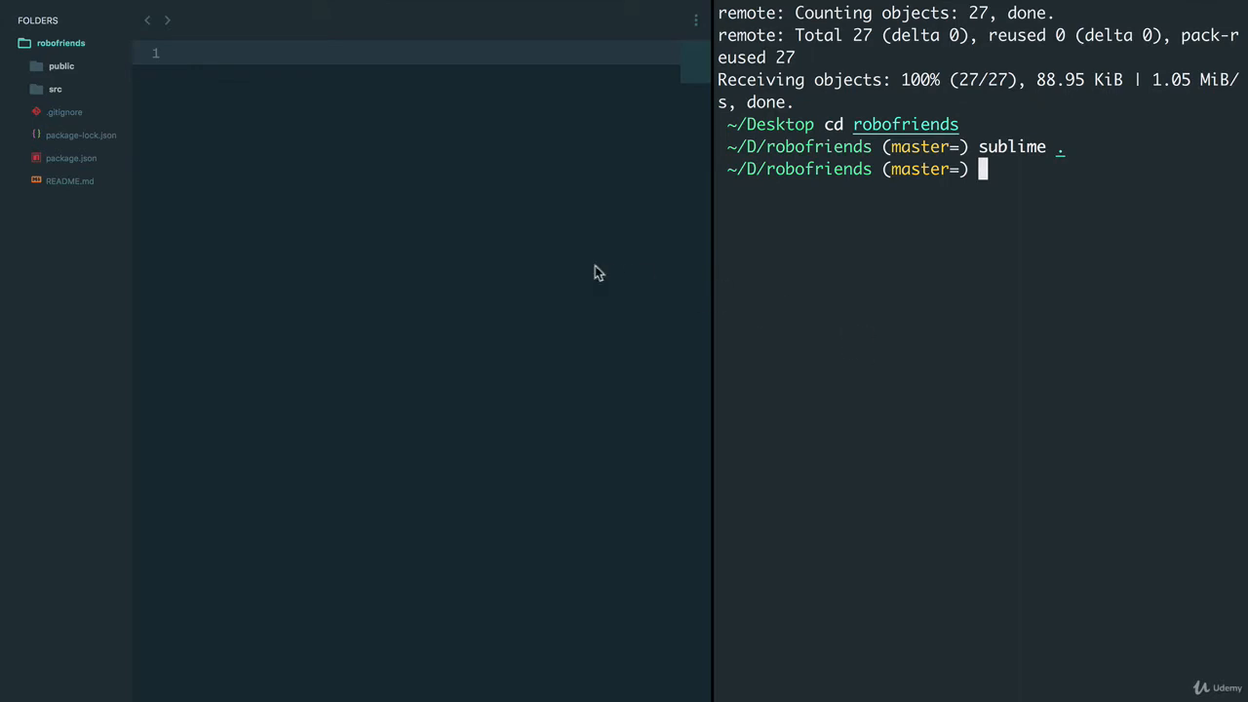
mouse_move(935, 256)
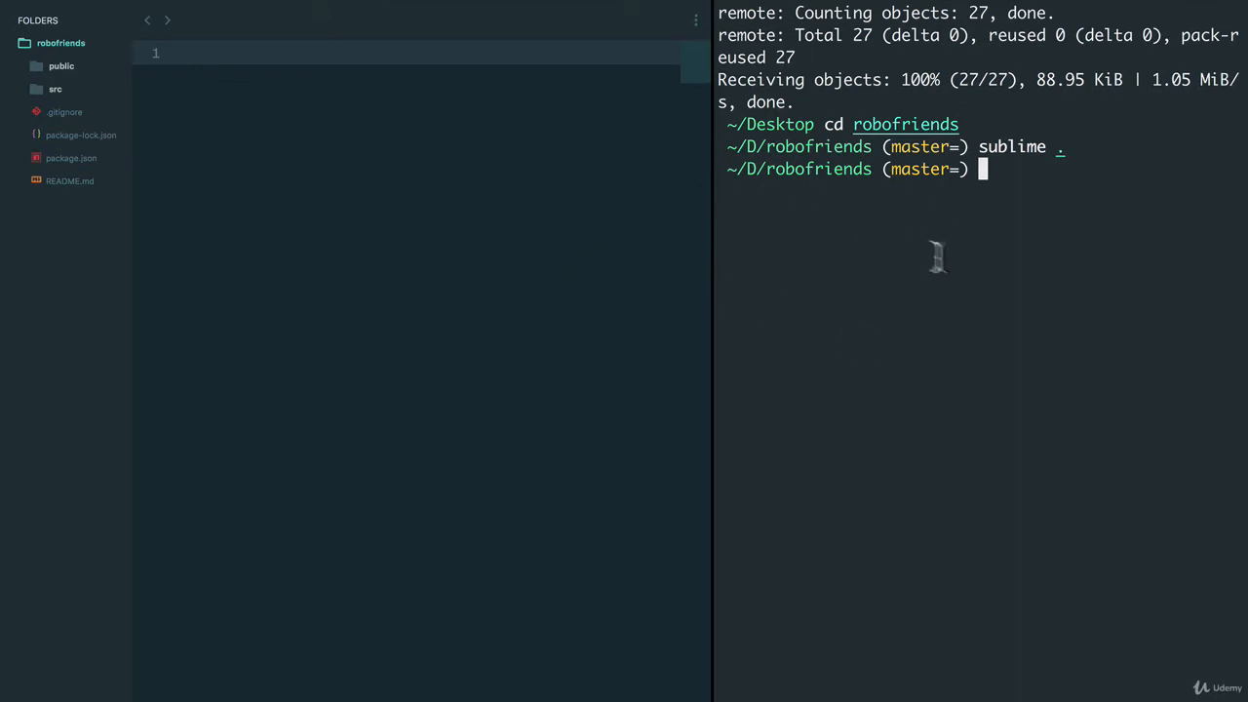
mouse_move(946, 260)
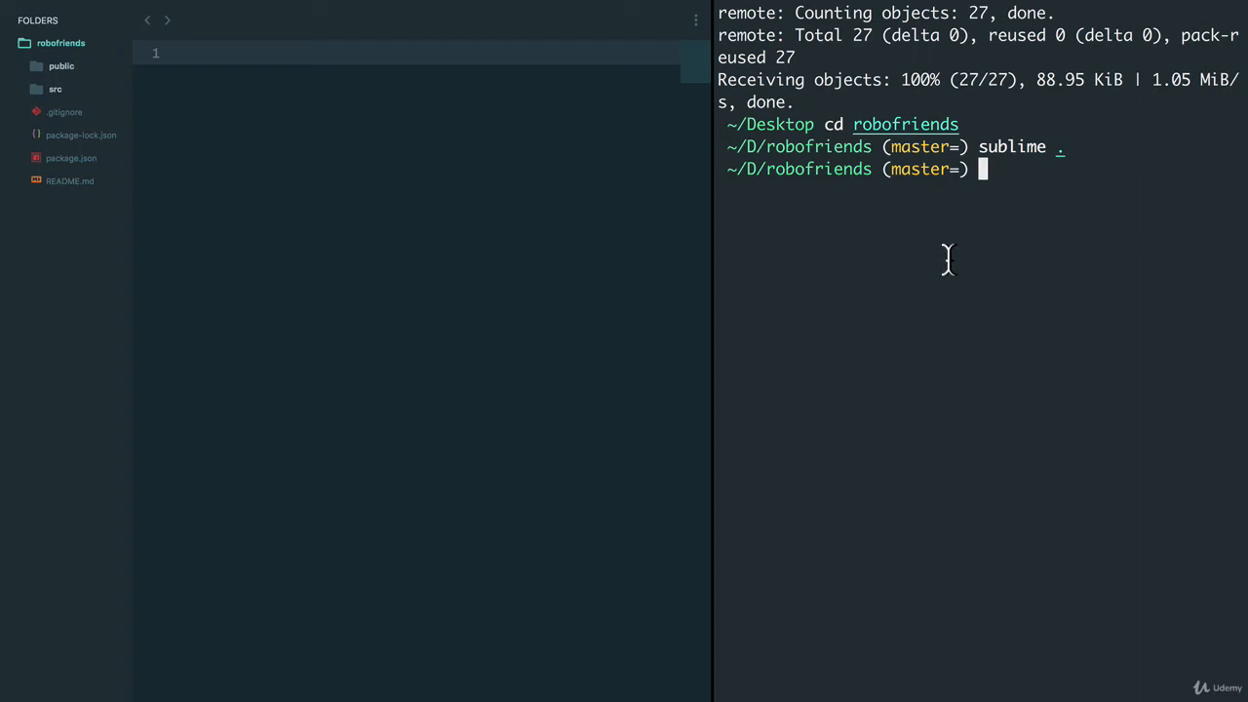
Step: Run npm install for robofriends dependencies, then launch the dev server on localhost:3000
text(npm insal)
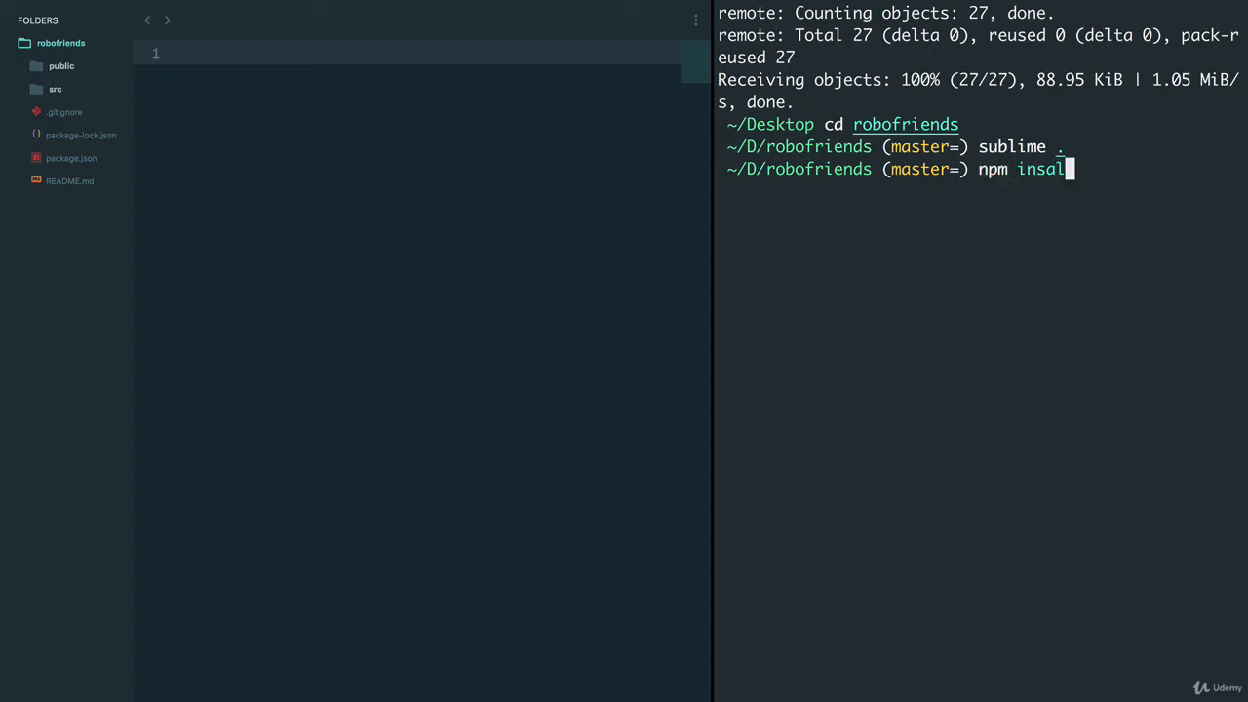
key(Return)
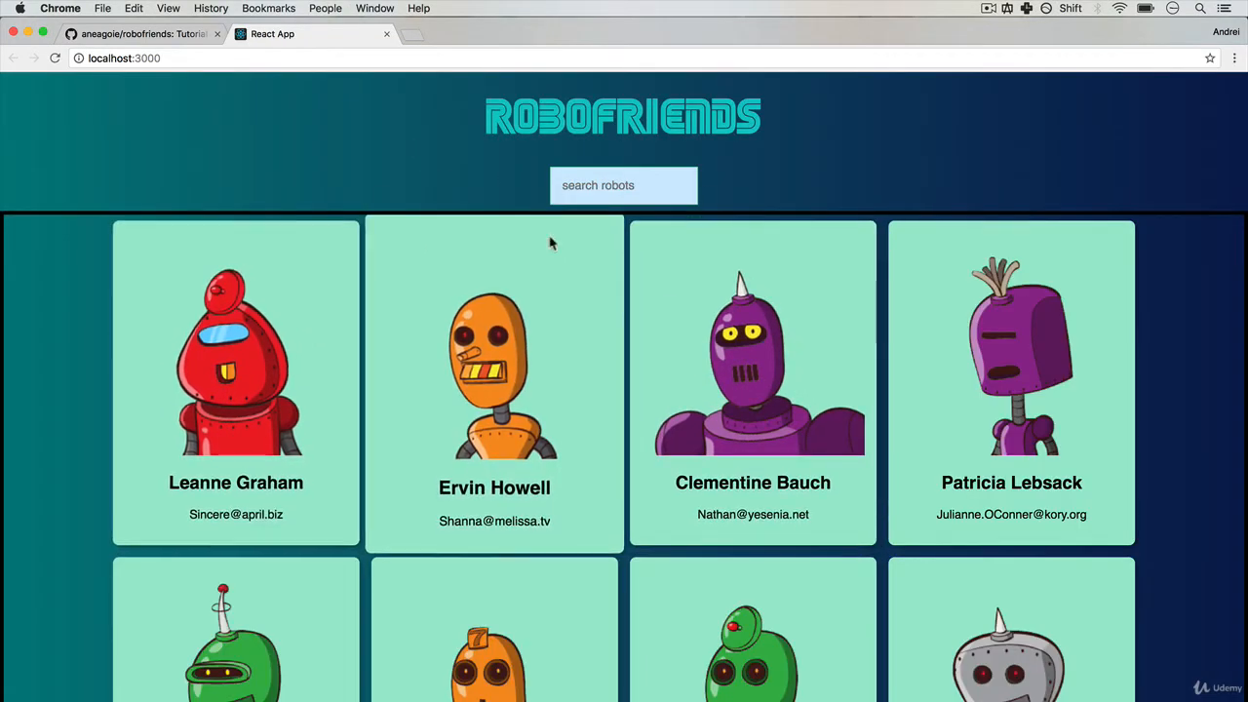
text(er)
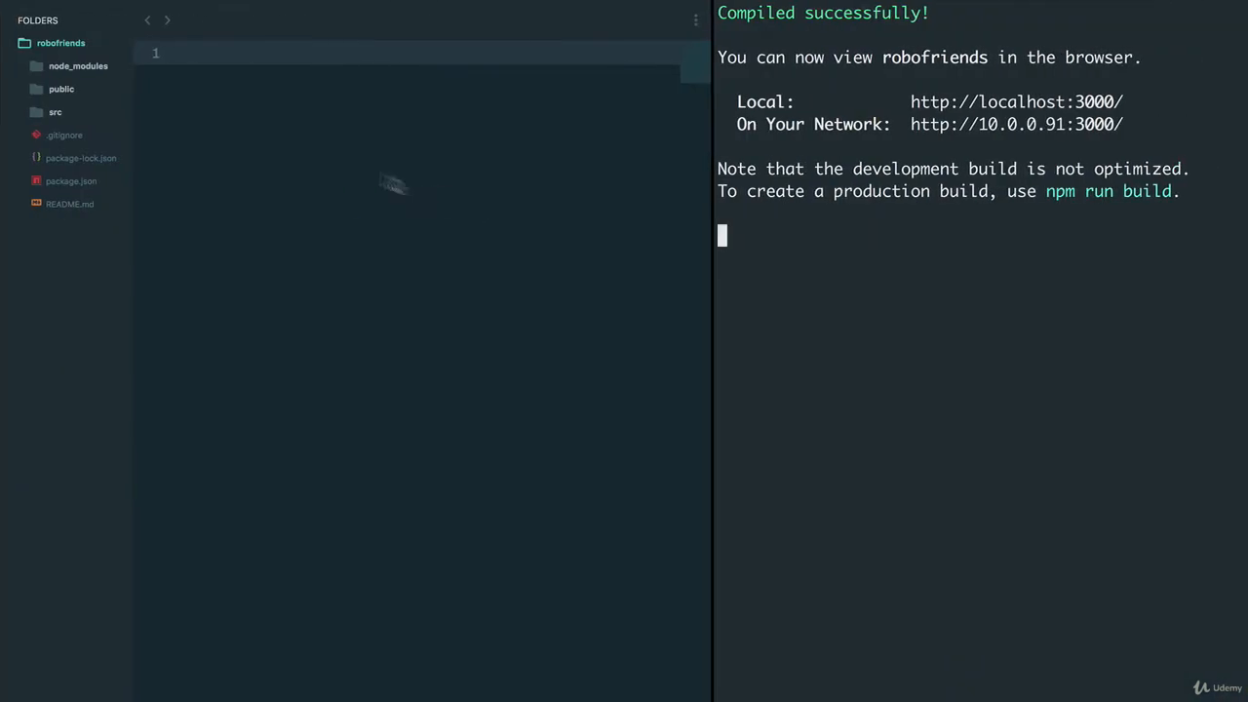
Step: Open src/index.js, expand the containers and components folders, and stop the dev server
click(55, 111)
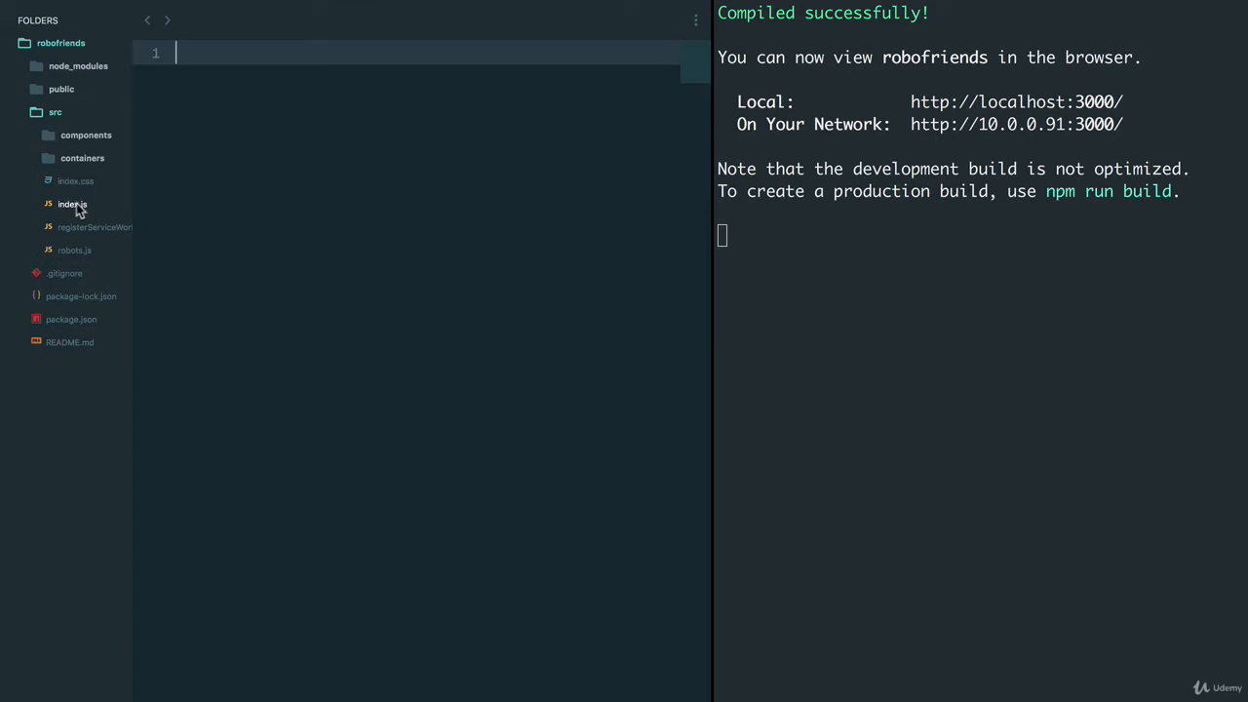
click(73, 204)
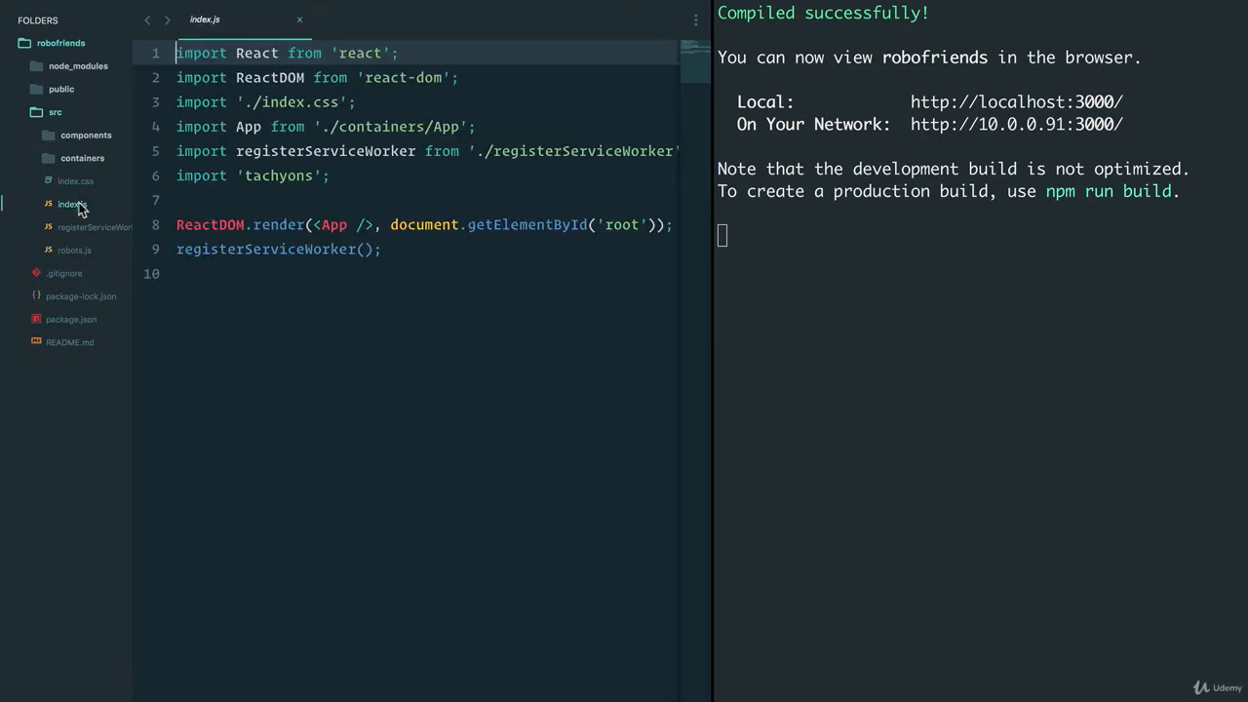
mouse_move(283, 186)
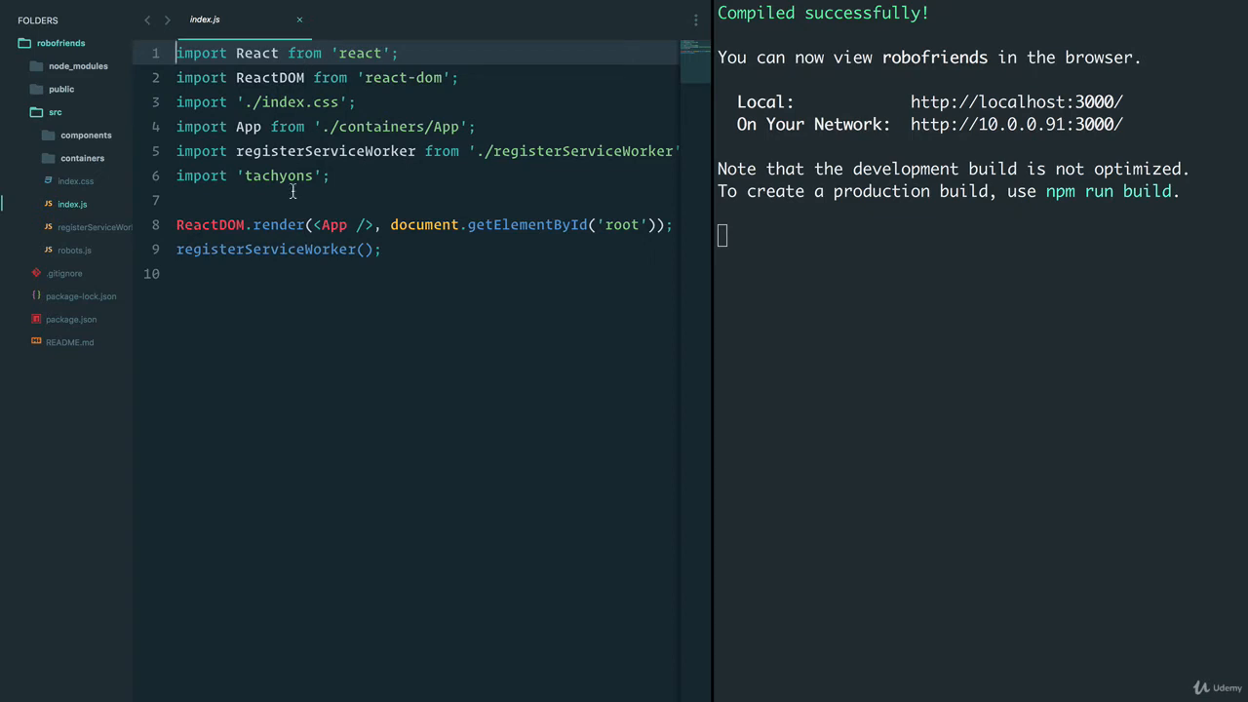
click(81, 158)
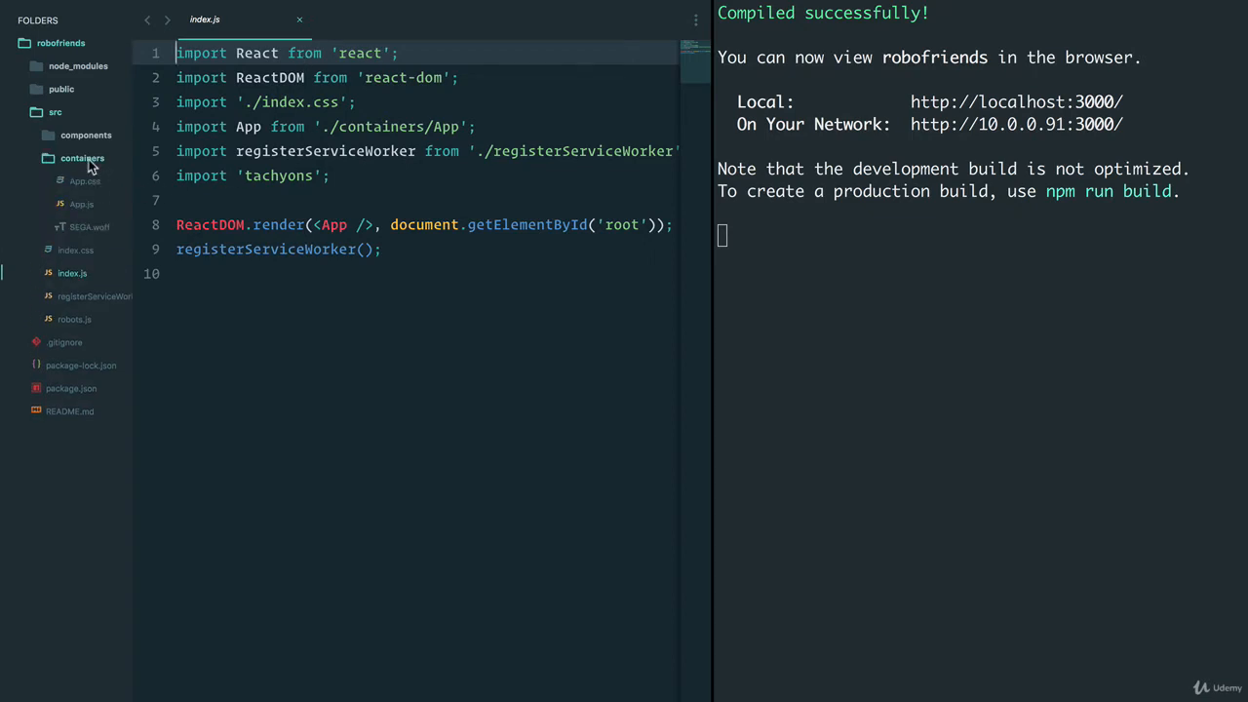
click(86, 135)
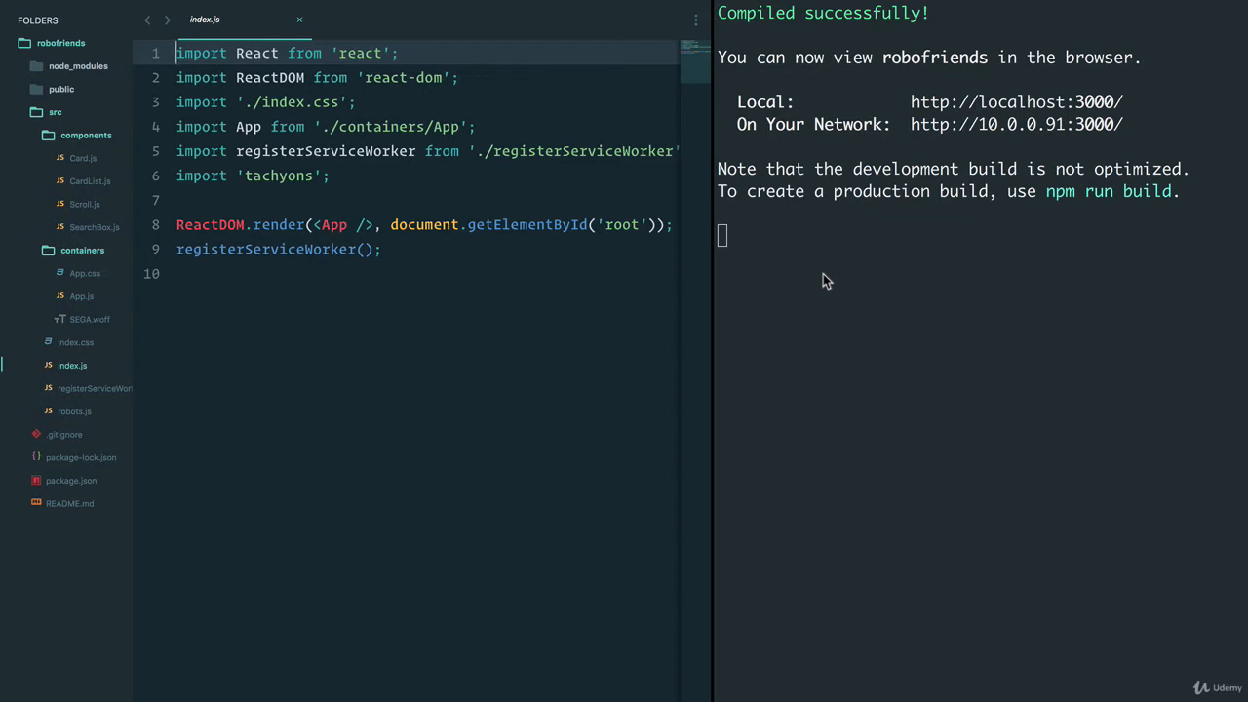
key(ctrl+c)
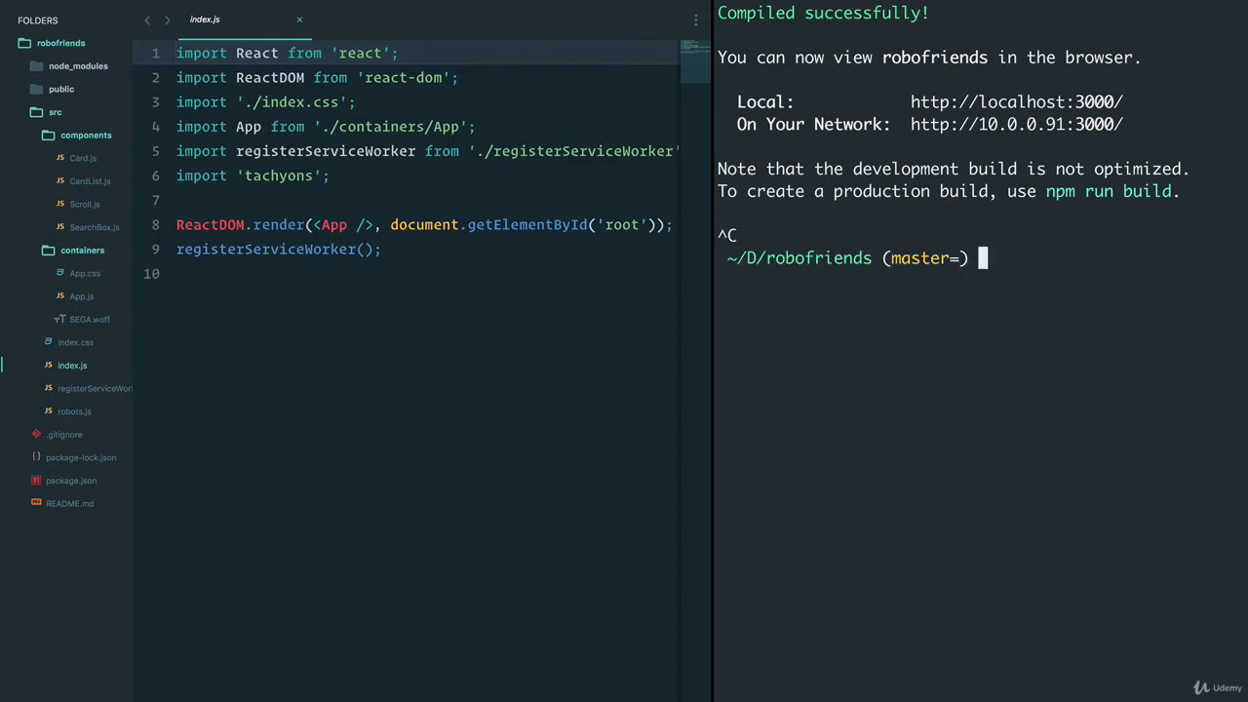
Step: Install redux 4.0.0 into robofriends with npm after stopping the server
text(npm start)
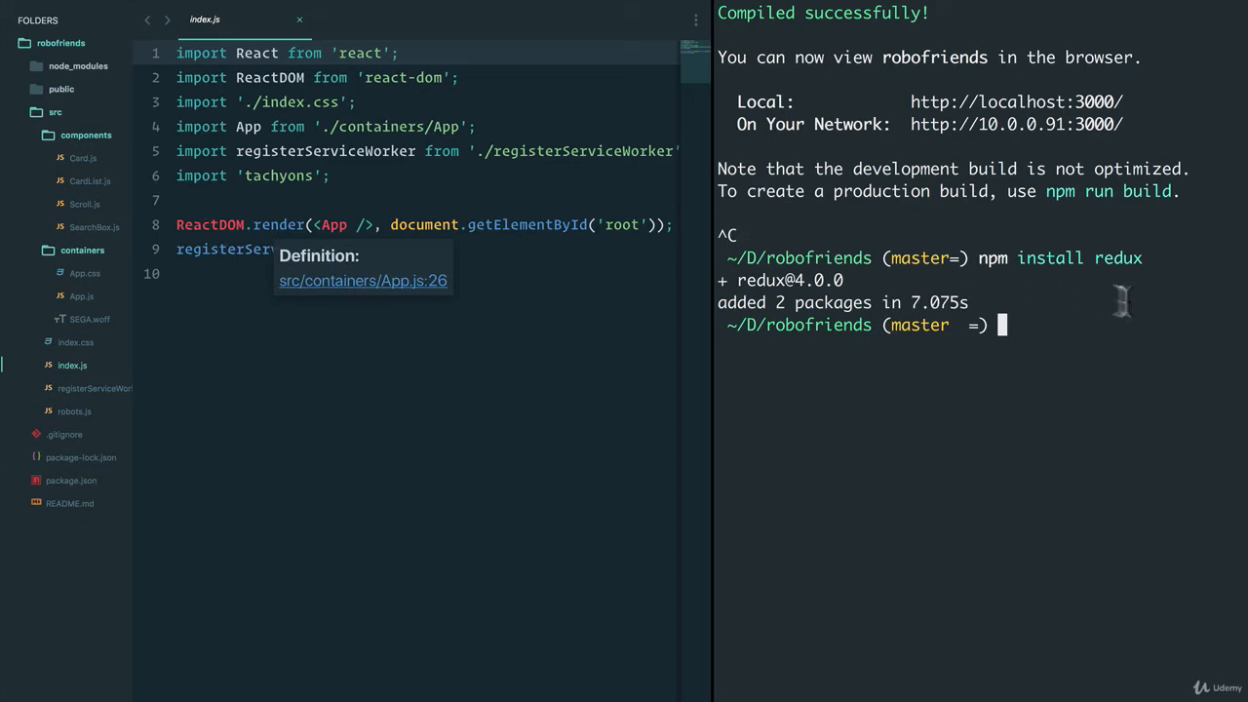
mouse_move(1138, 273)
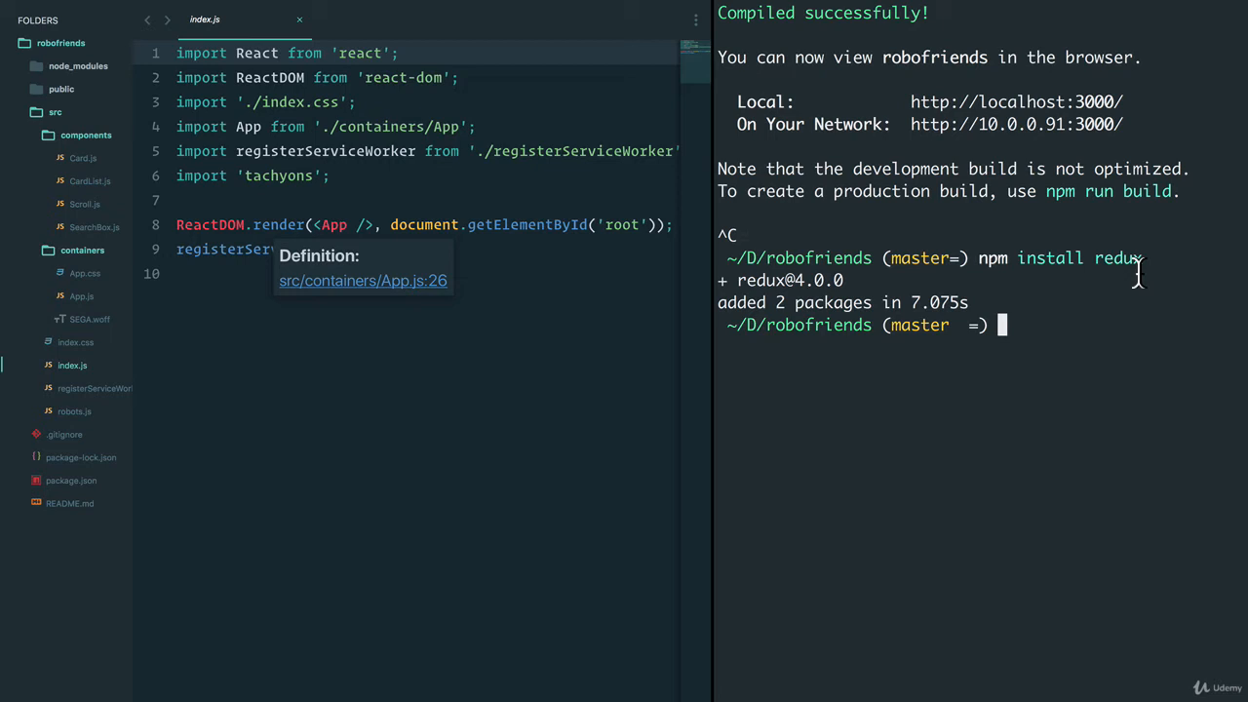
mouse_move(1116, 273)
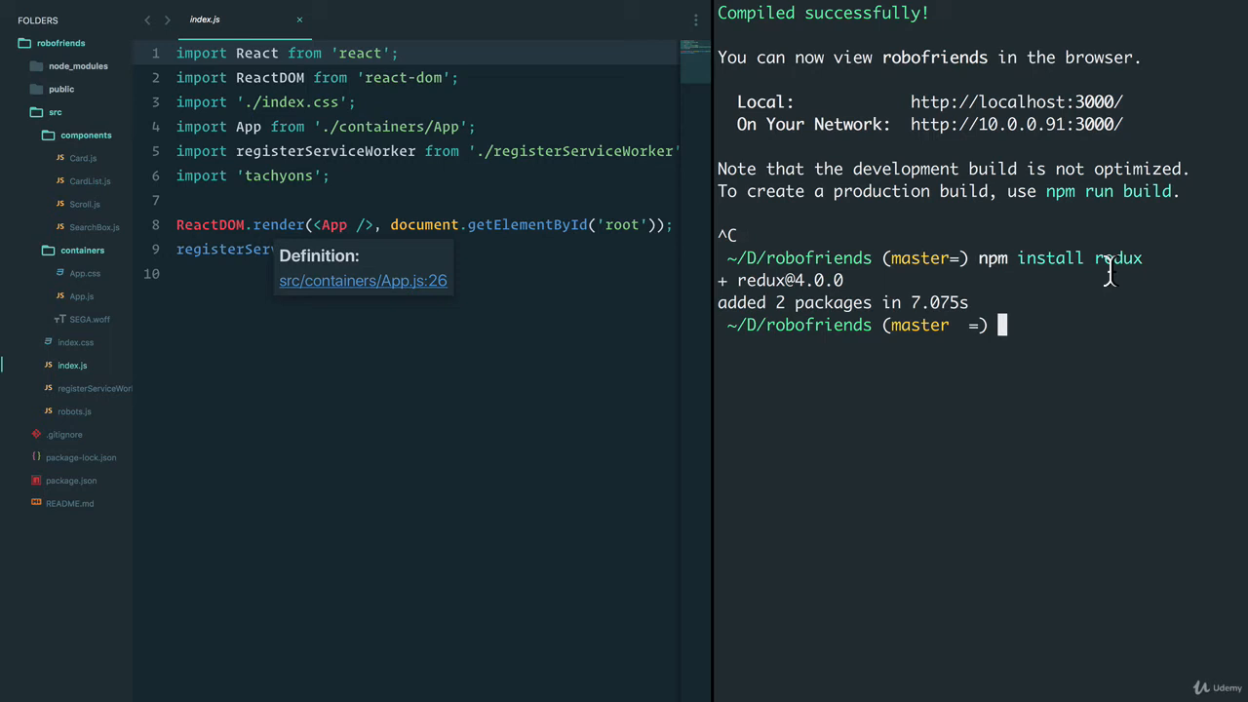
mouse_move(1097, 271)
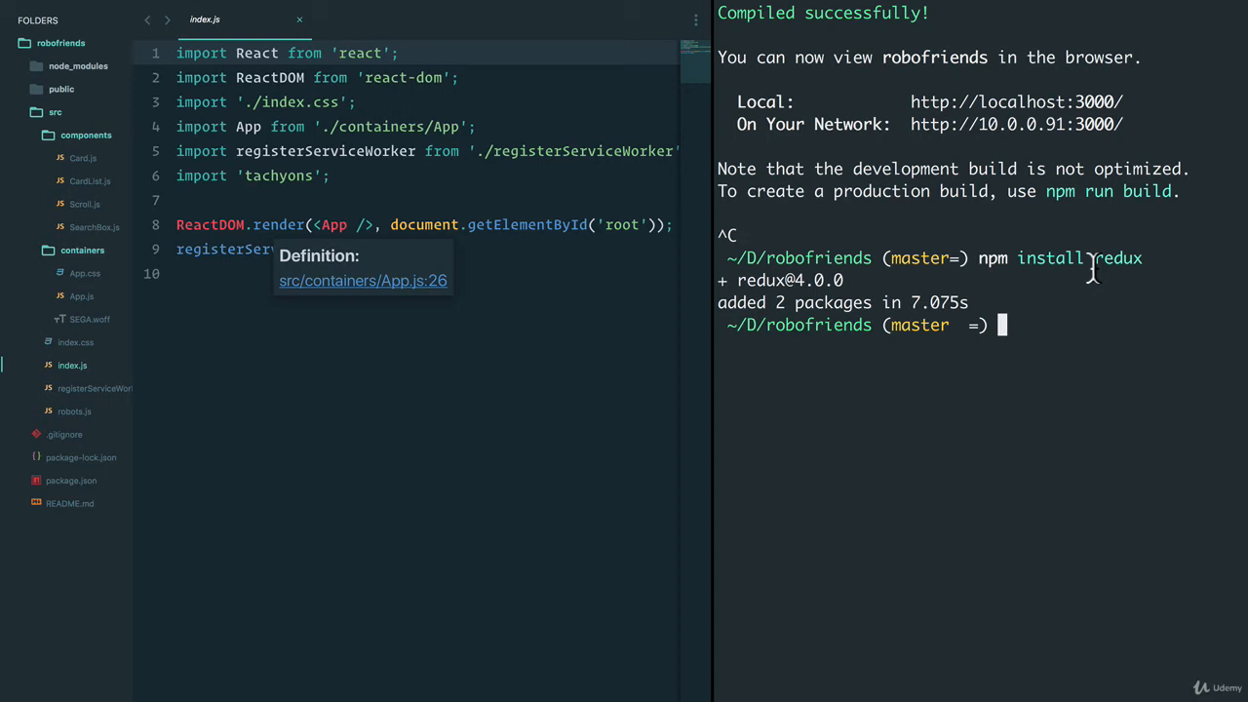
mouse_move(1121, 280)
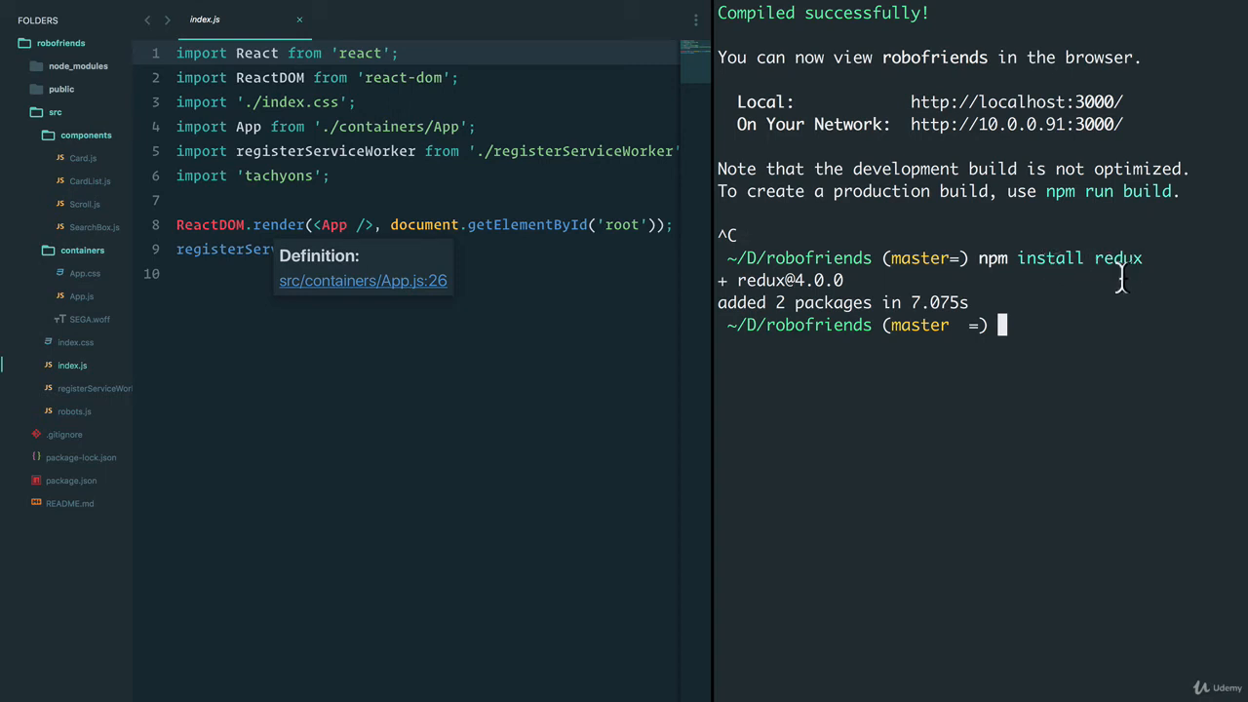
mouse_move(1109, 297)
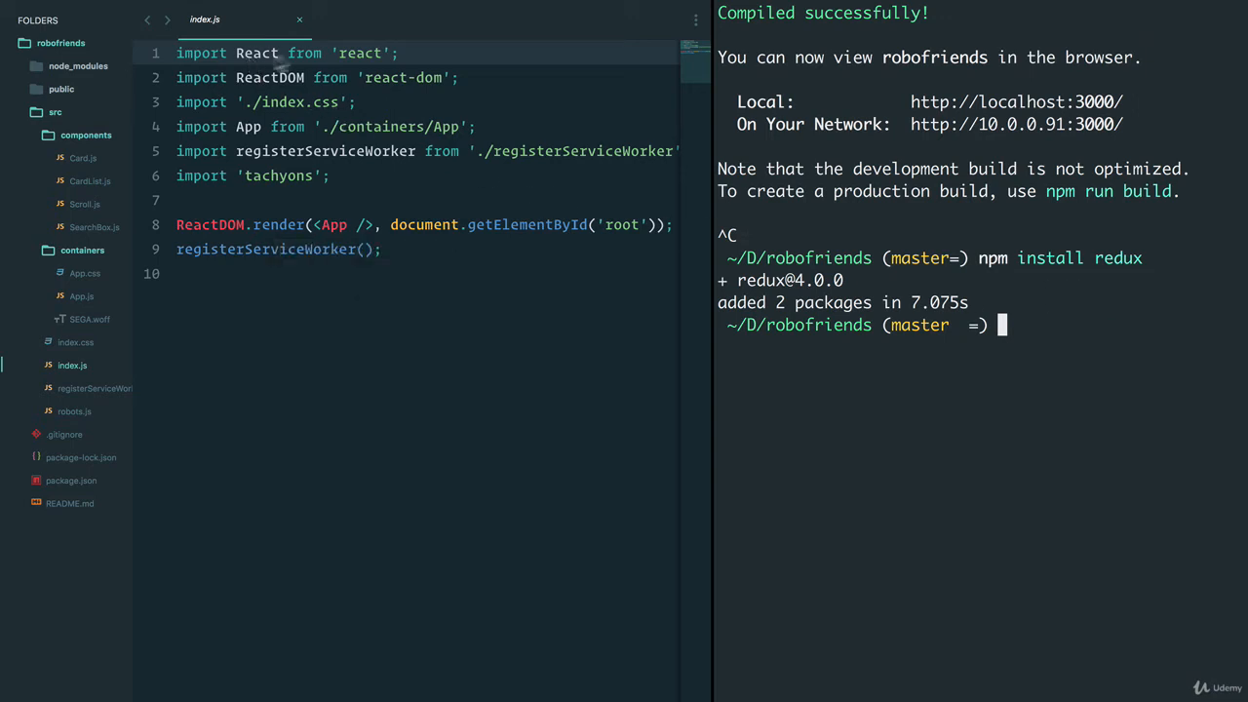
mouse_move(272, 90)
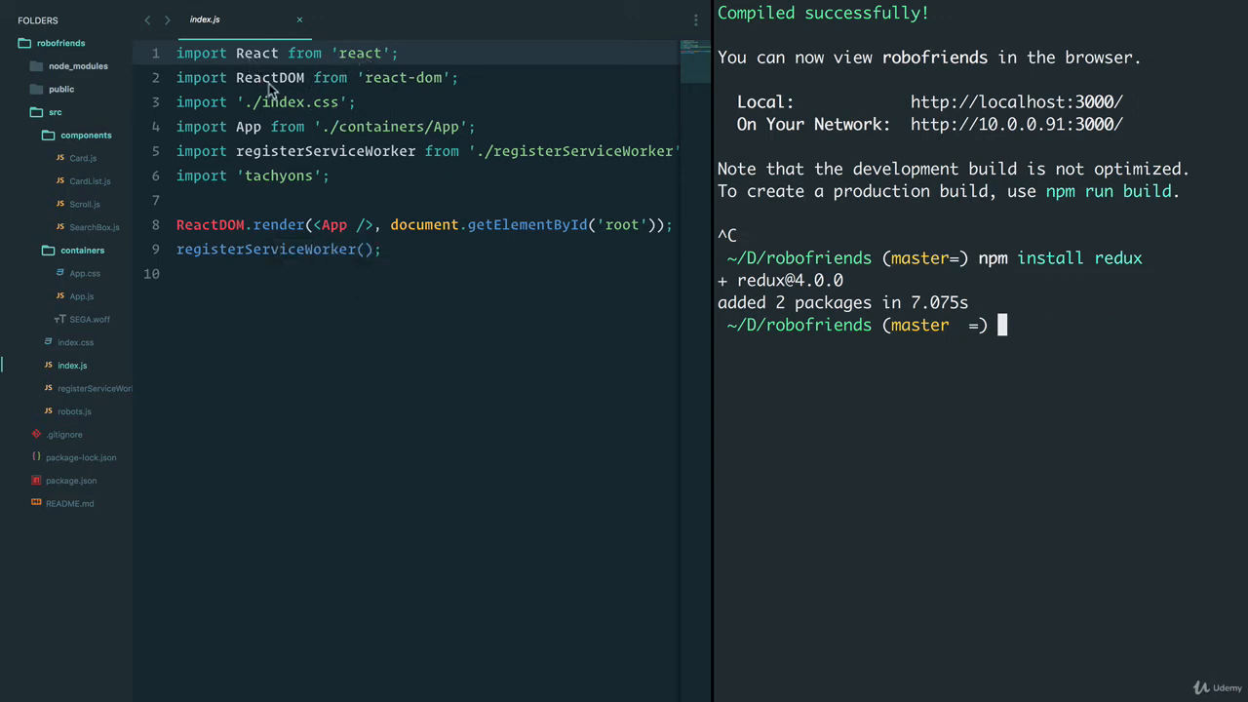
mouse_move(424, 83)
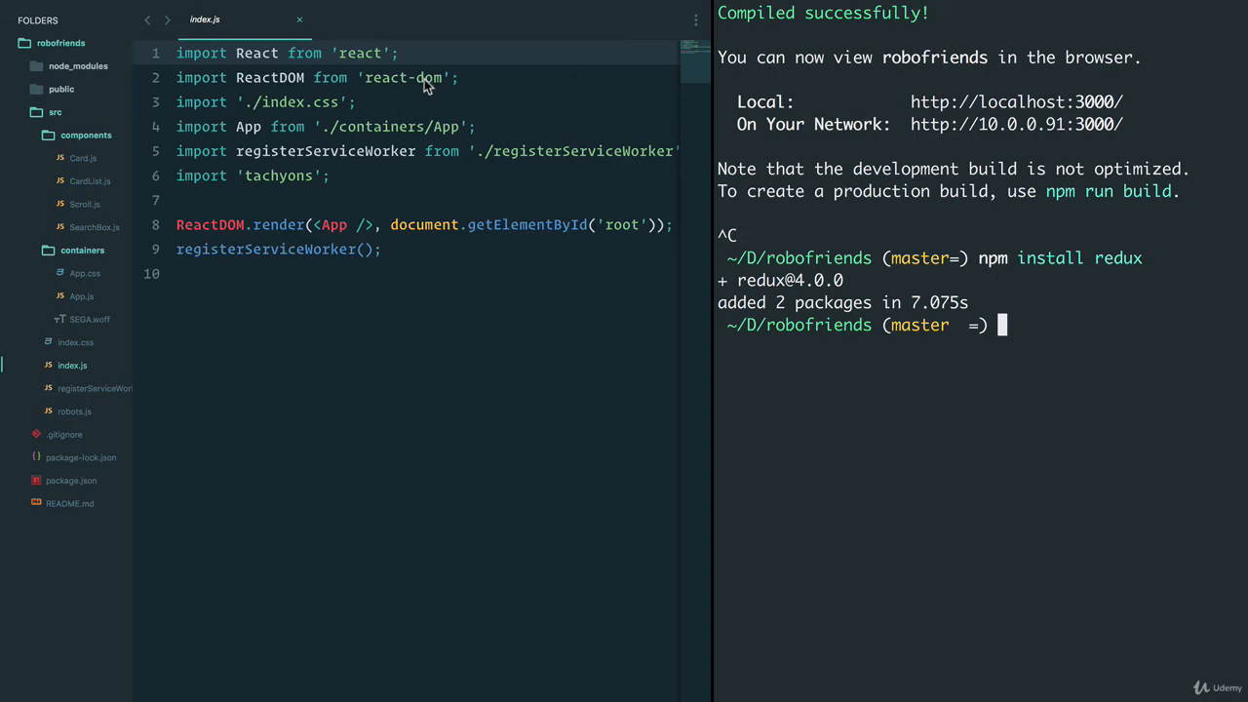
mouse_move(384, 90)
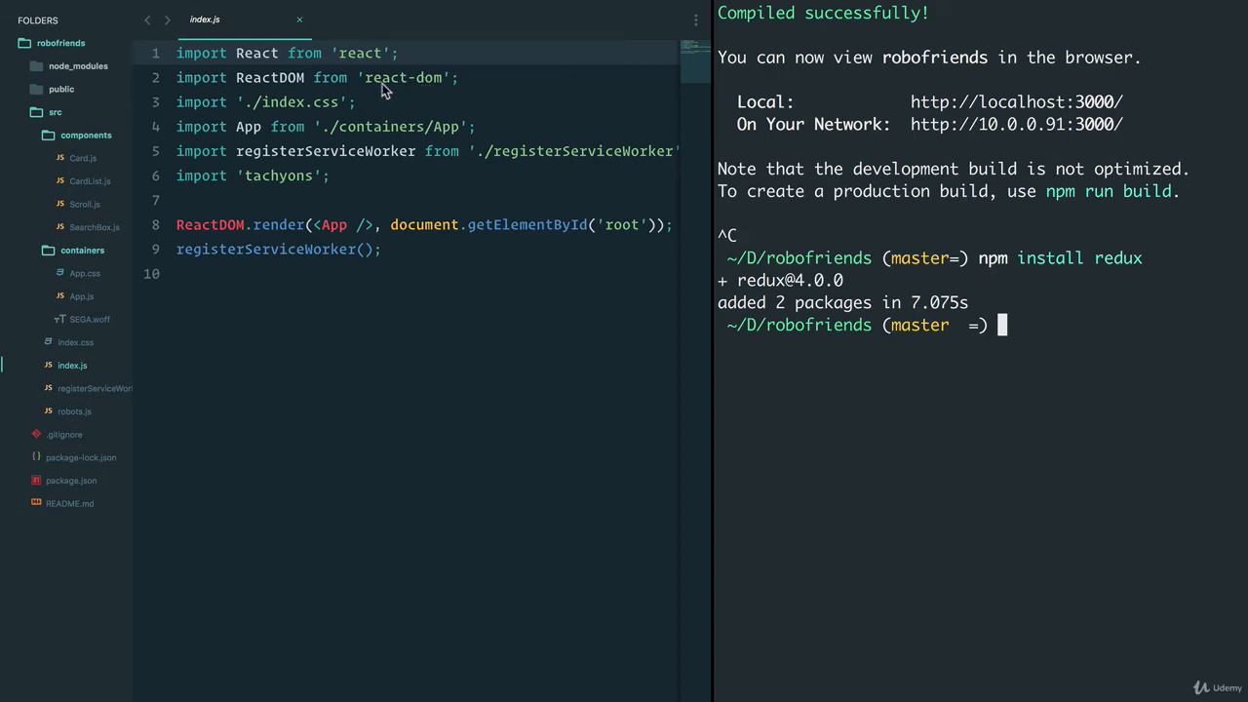
mouse_move(424, 93)
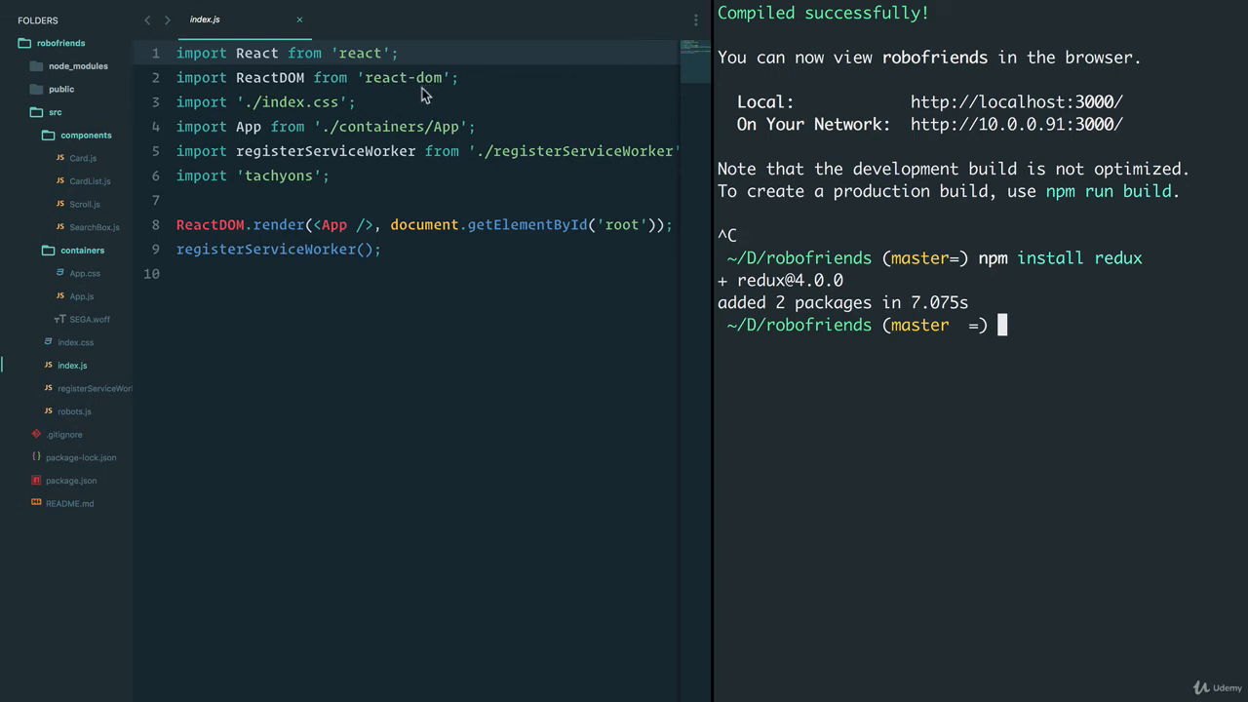
mouse_move(982, 283)
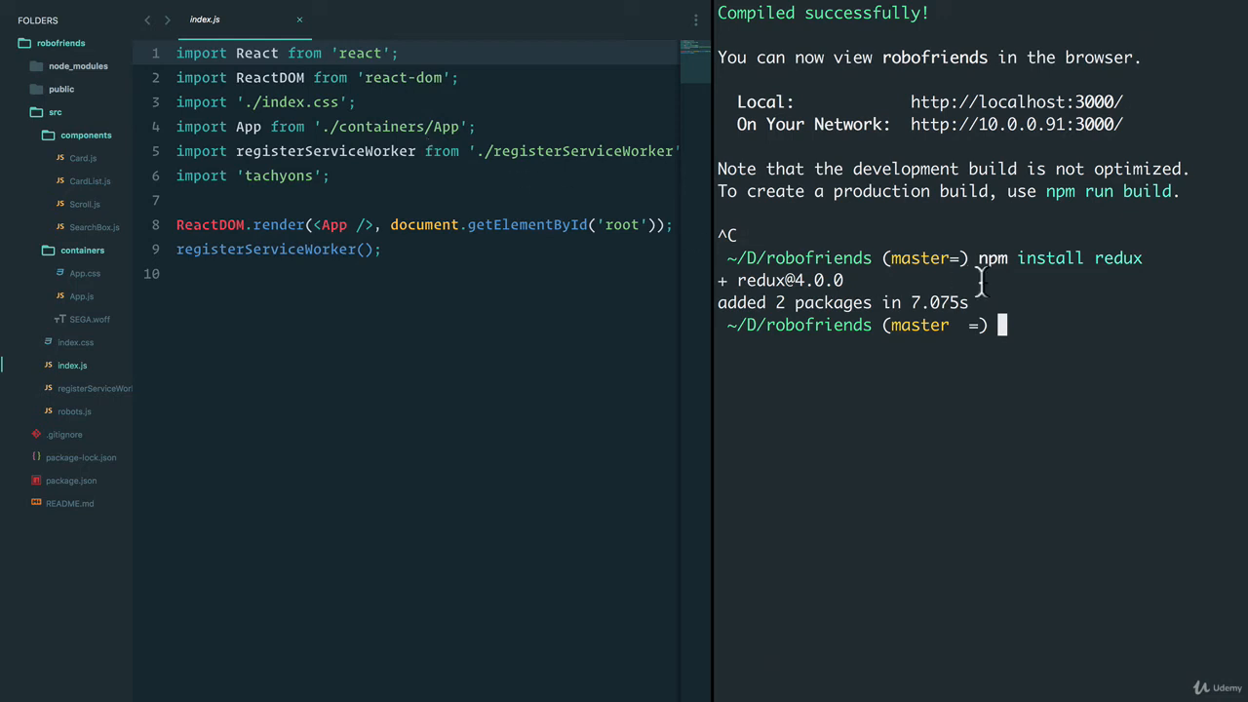
mouse_move(432, 83)
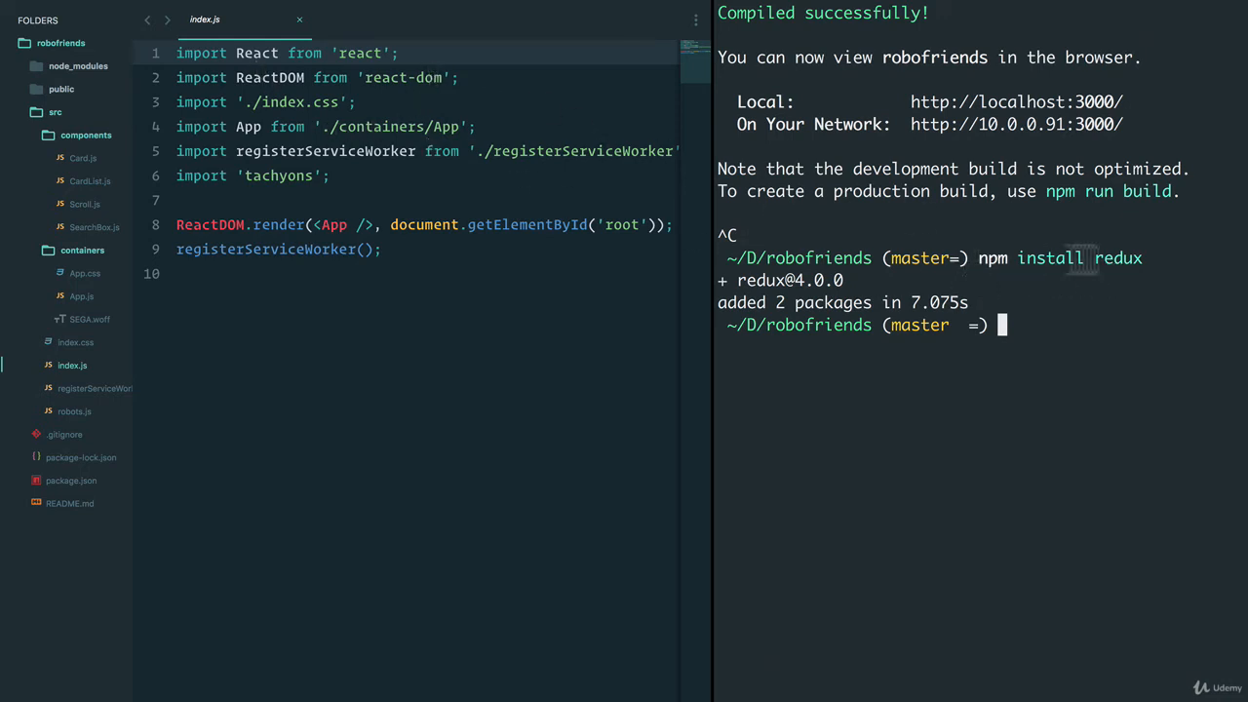
mouse_move(1099, 278)
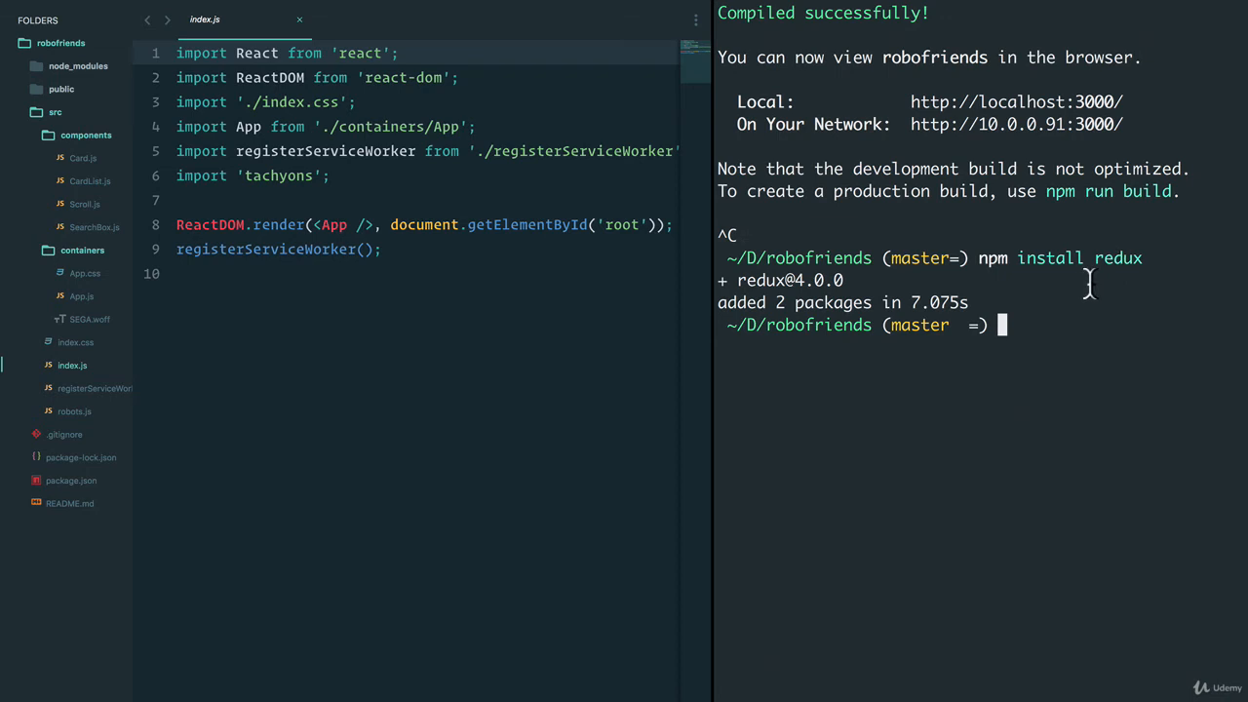
mouse_move(368, 31)
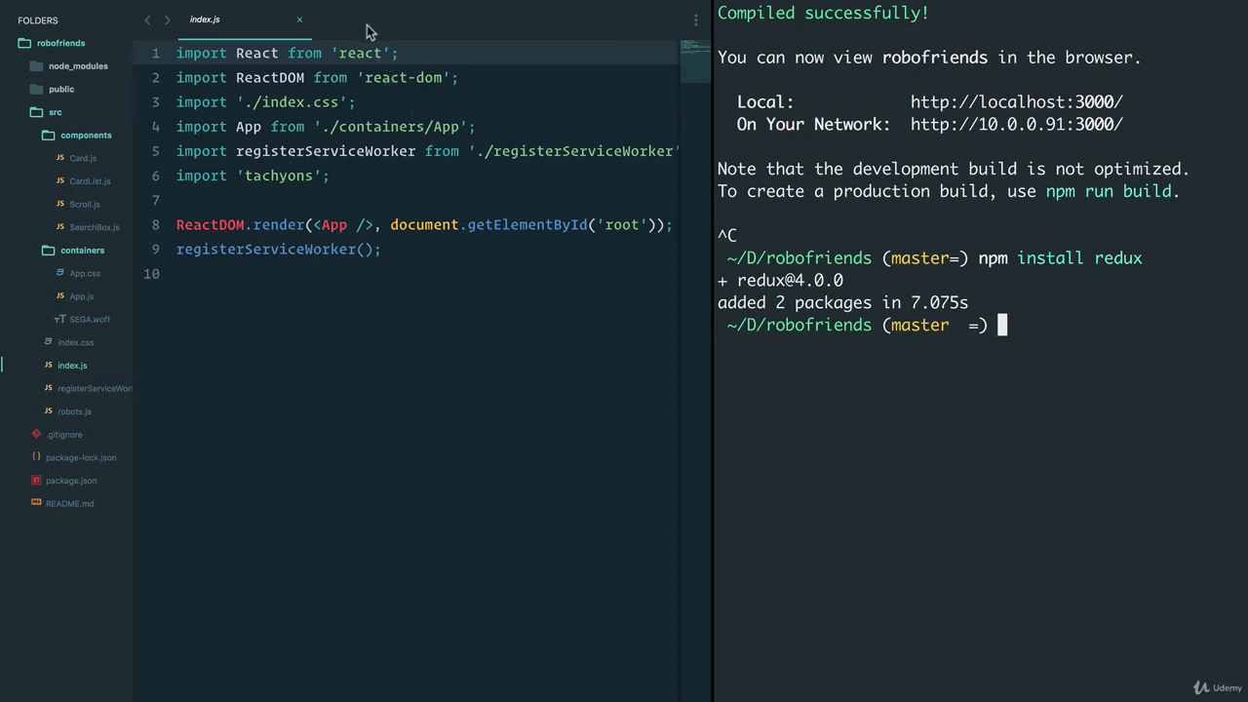
mouse_move(246, 68)
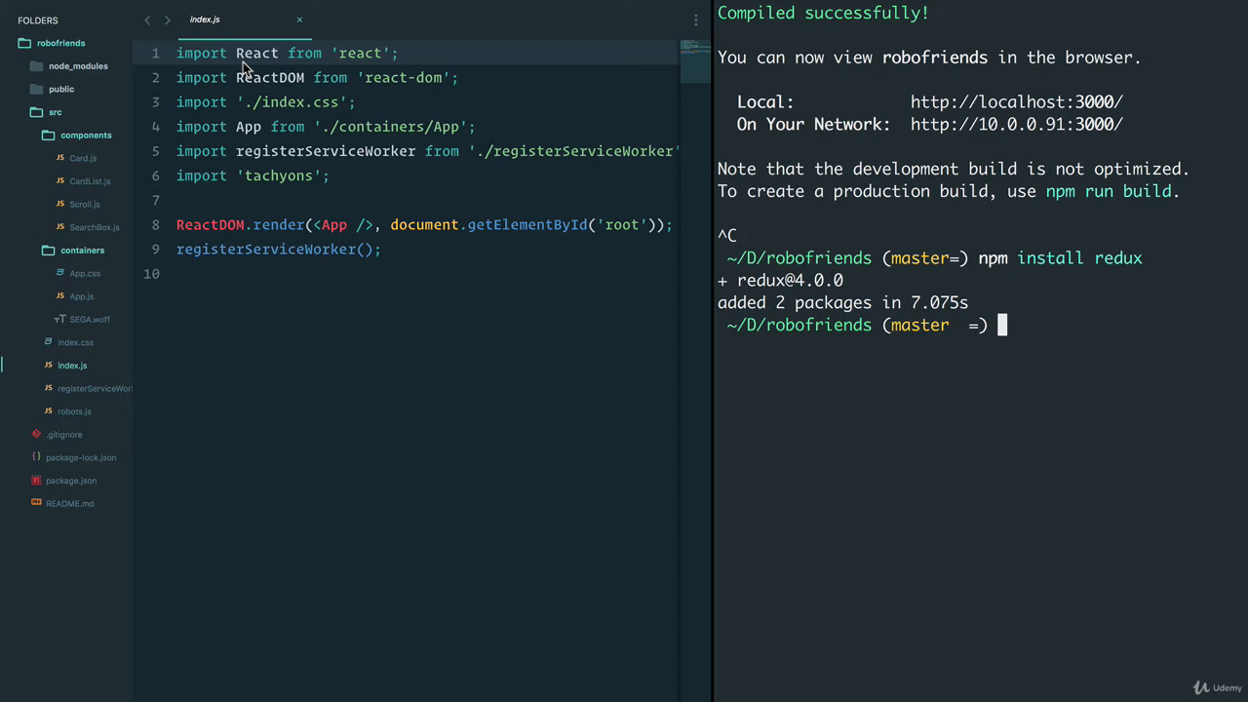
mouse_move(1151, 344)
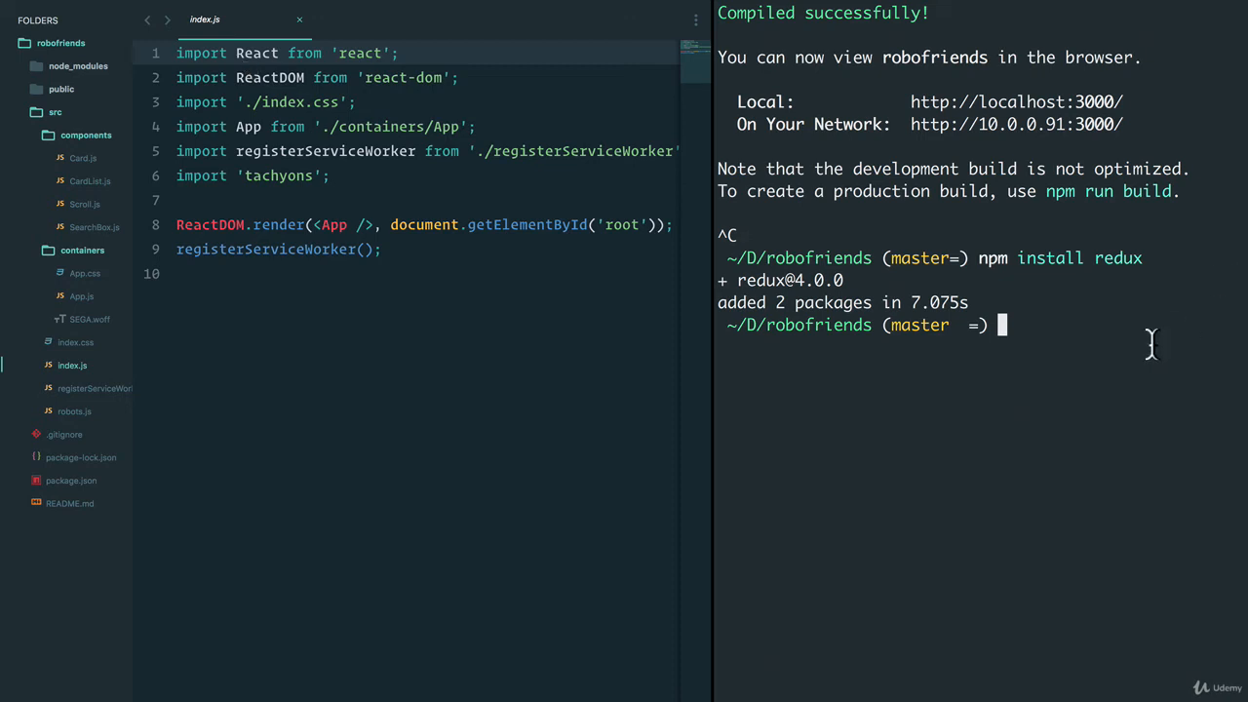
Step: Install react-redux 5.0.7 into robofriends with npm
text(npm install redux)
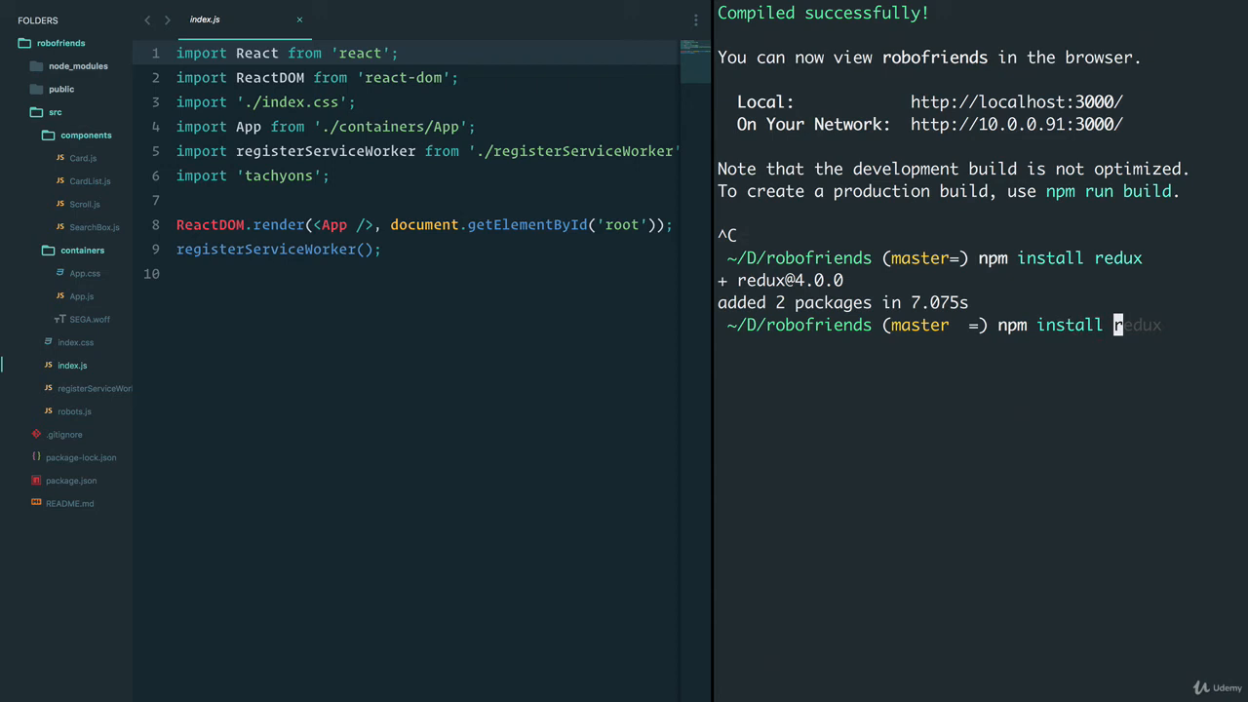
text(react0)
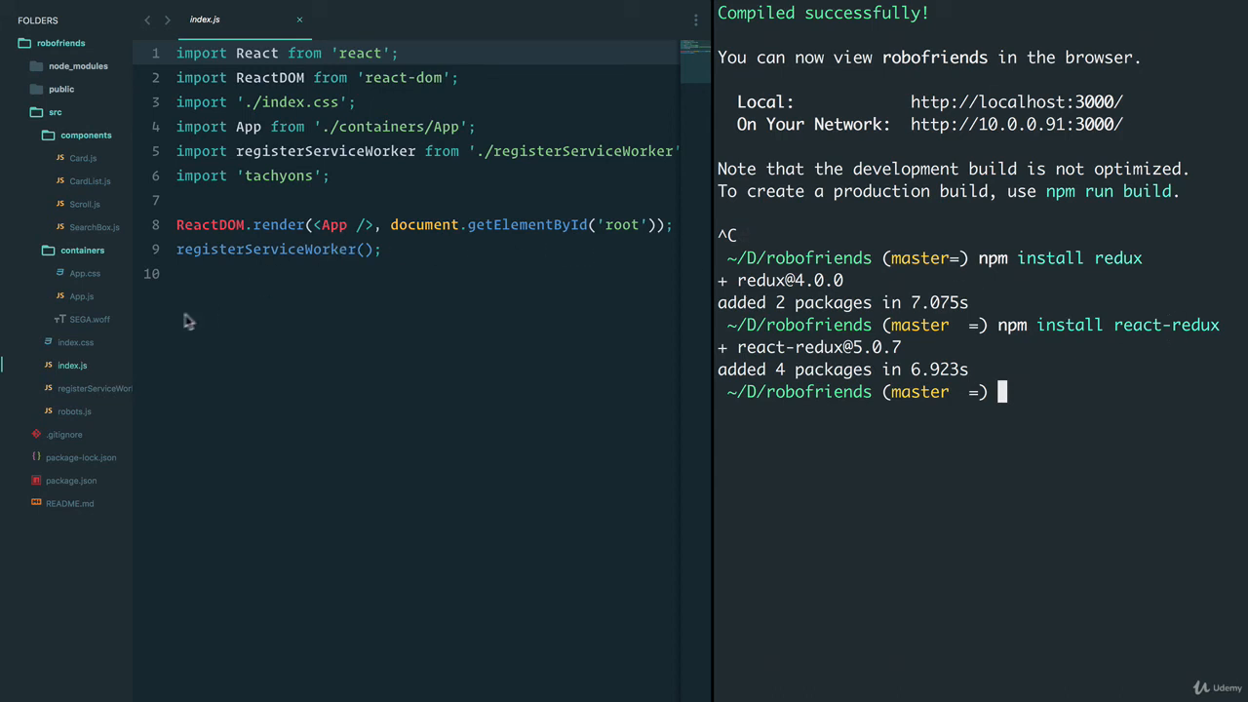
mouse_move(85, 295)
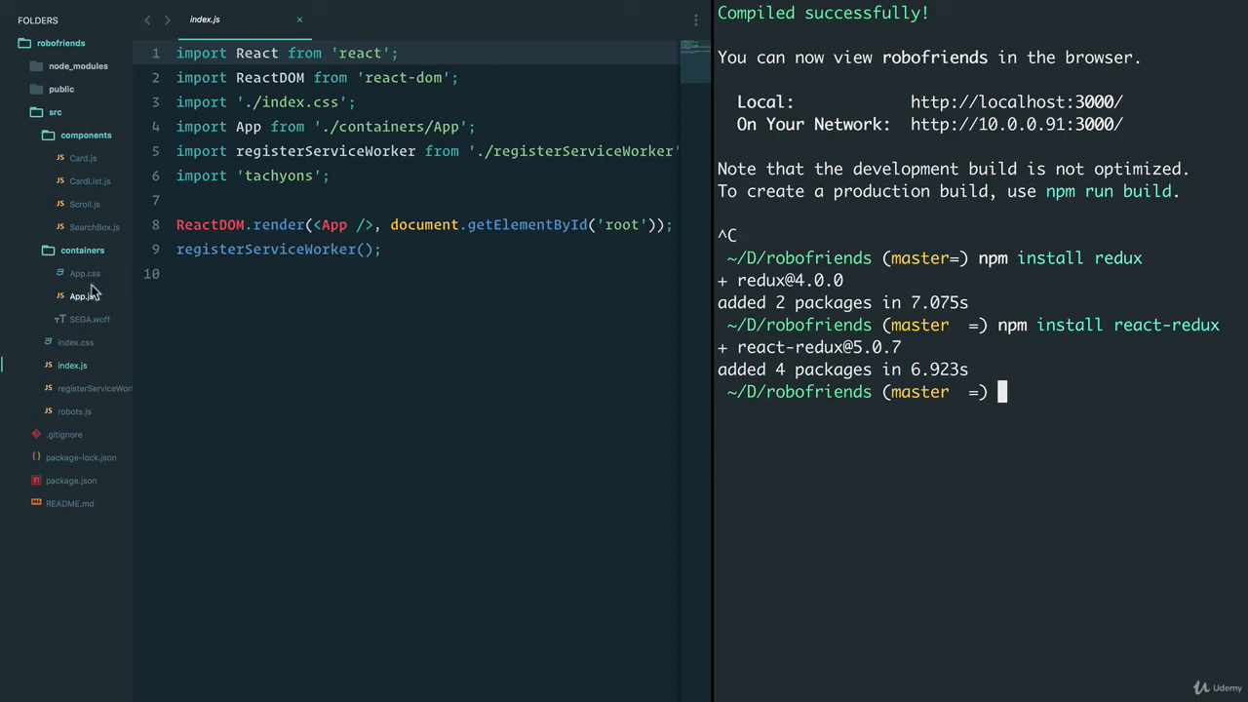
mouse_move(164, 296)
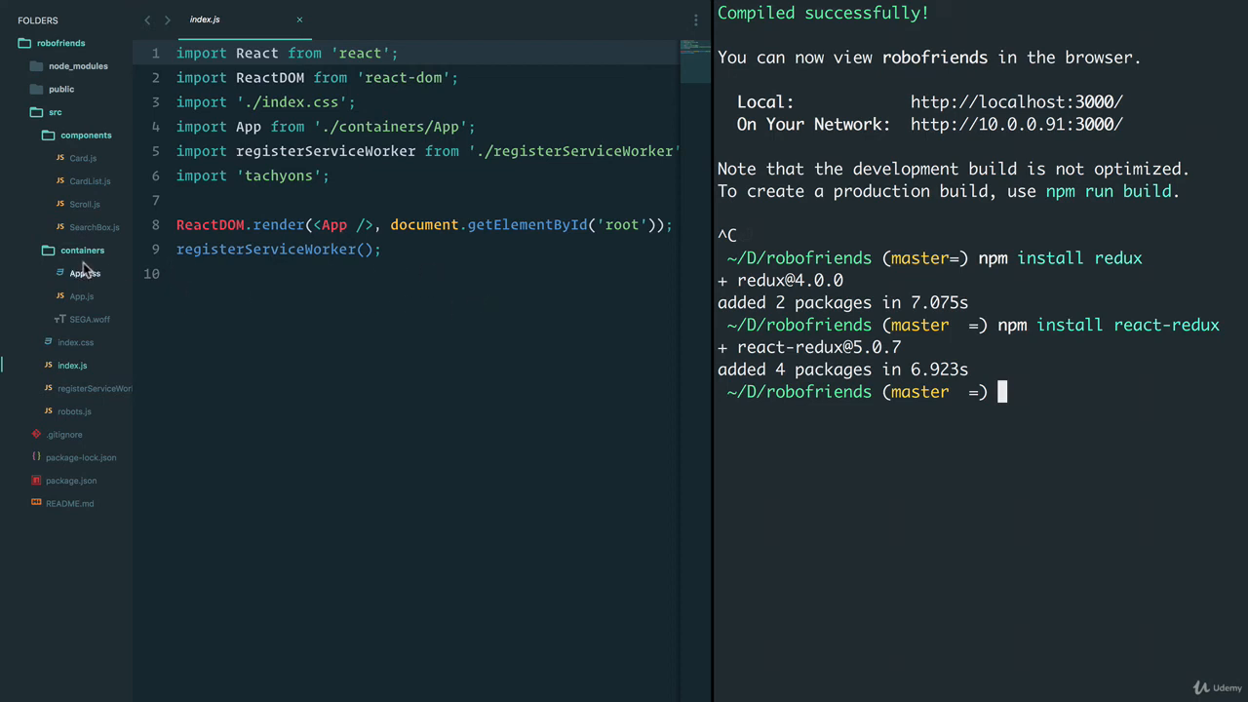
mouse_move(340, 200)
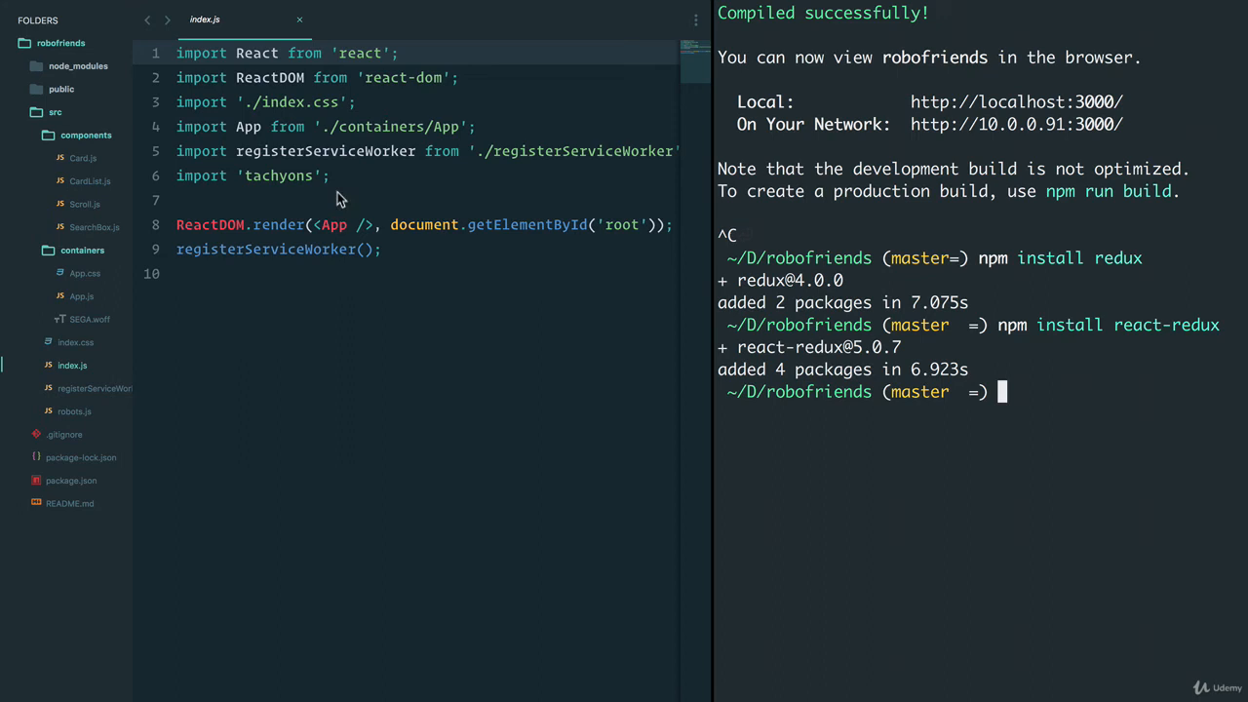
mouse_move(85, 203)
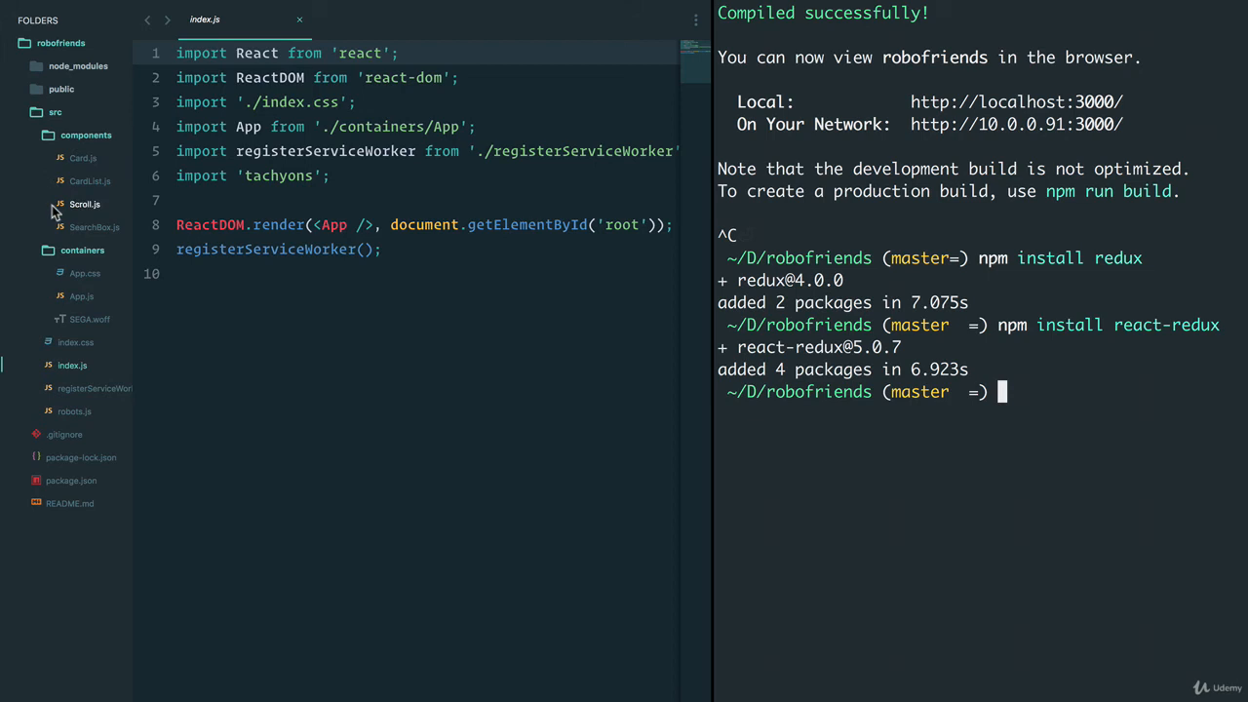
mouse_move(57, 208)
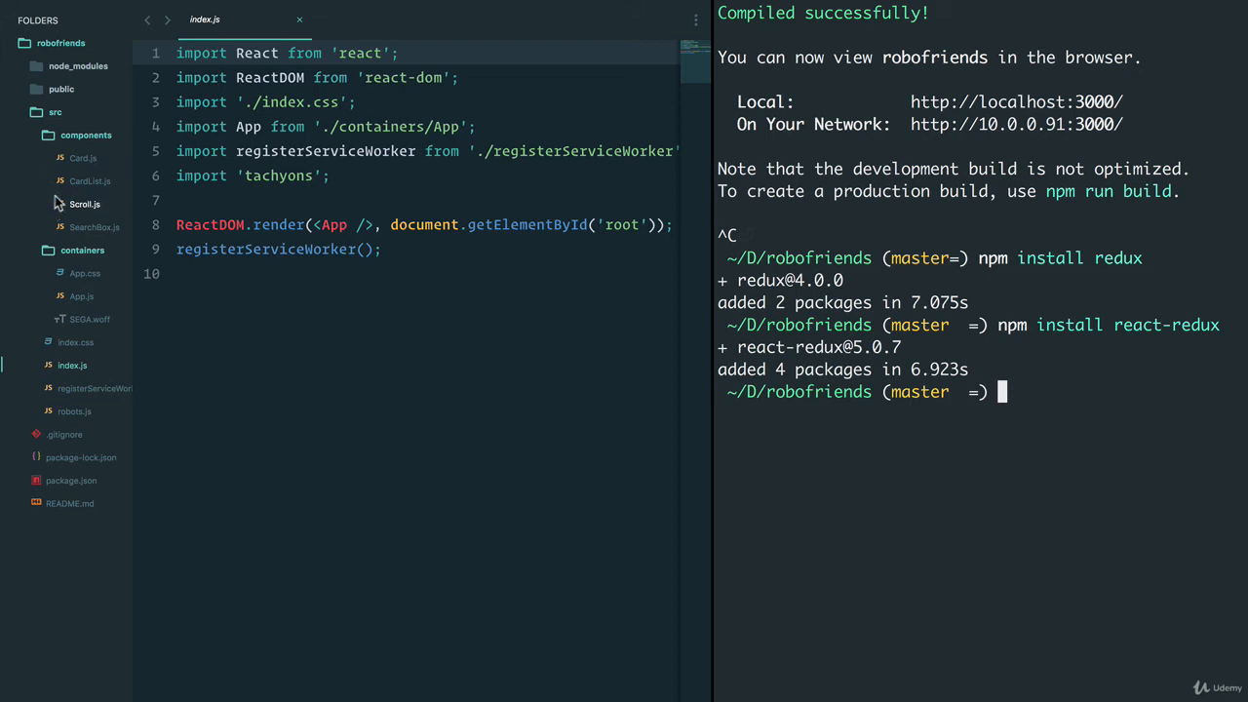
mouse_move(83, 203)
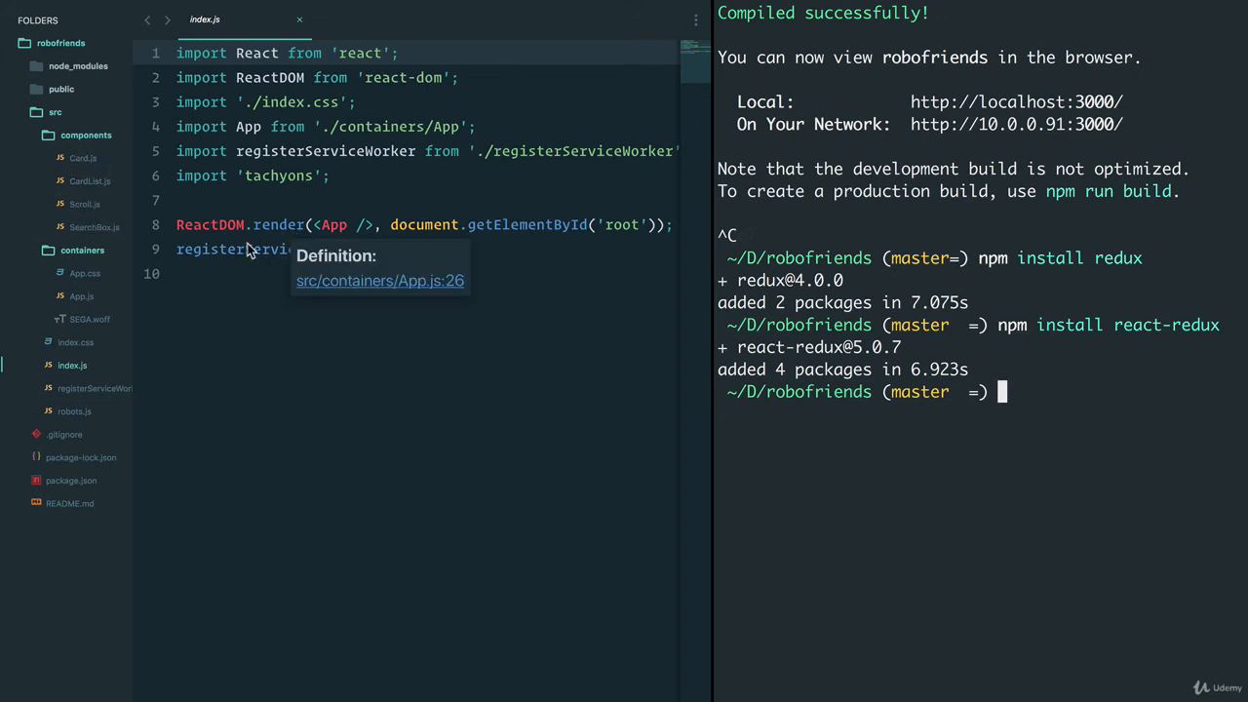
mouse_move(88, 278)
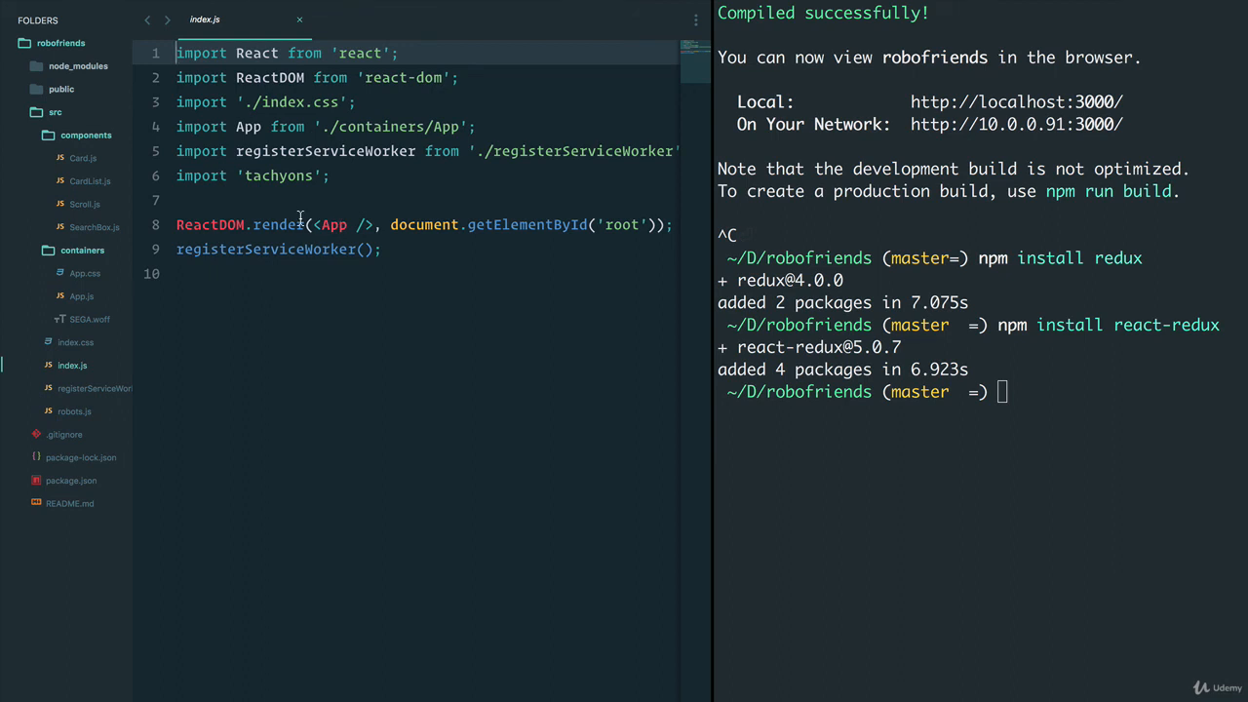
click(276, 200)
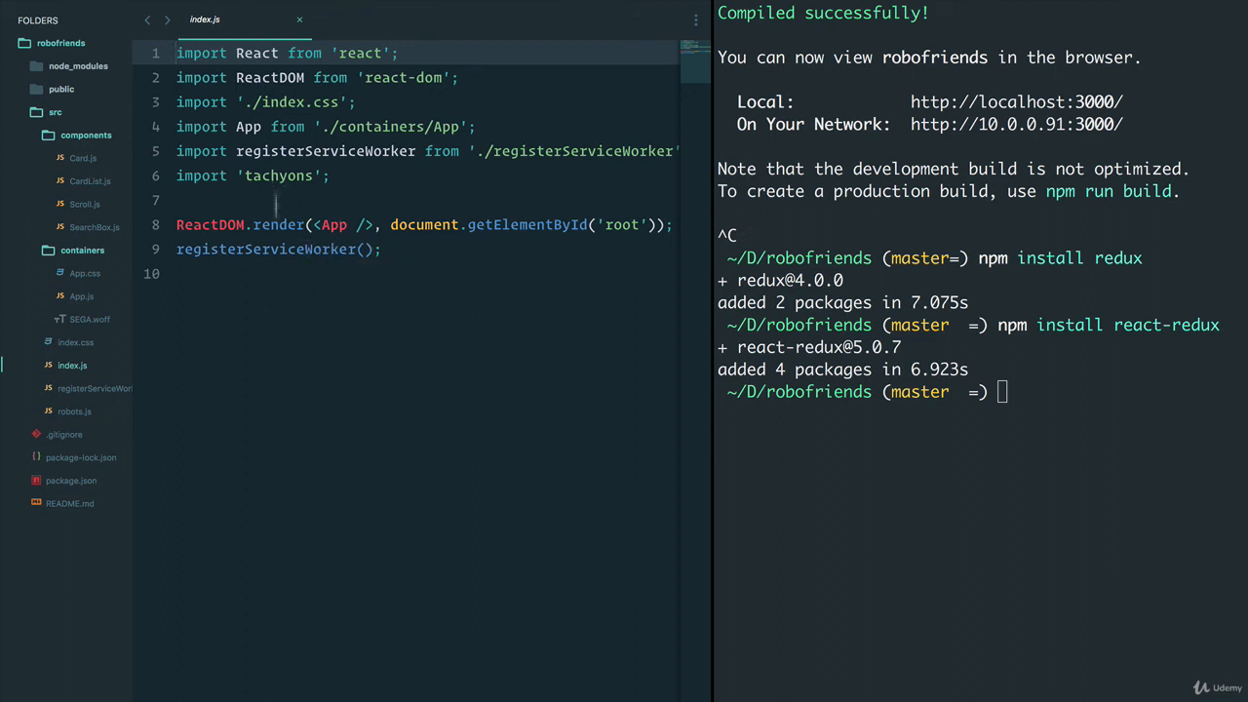